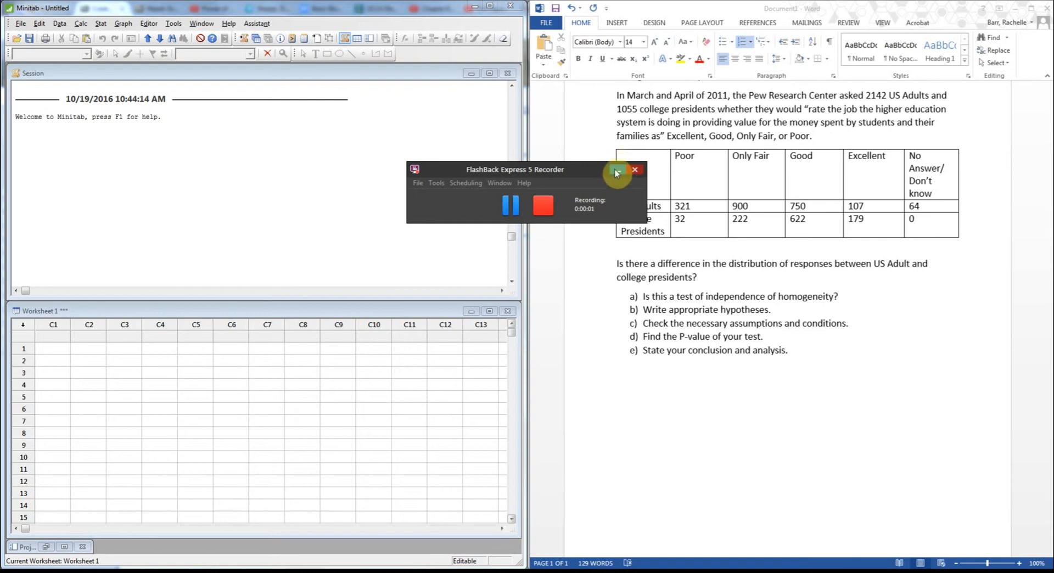
mouse_move(617, 170)
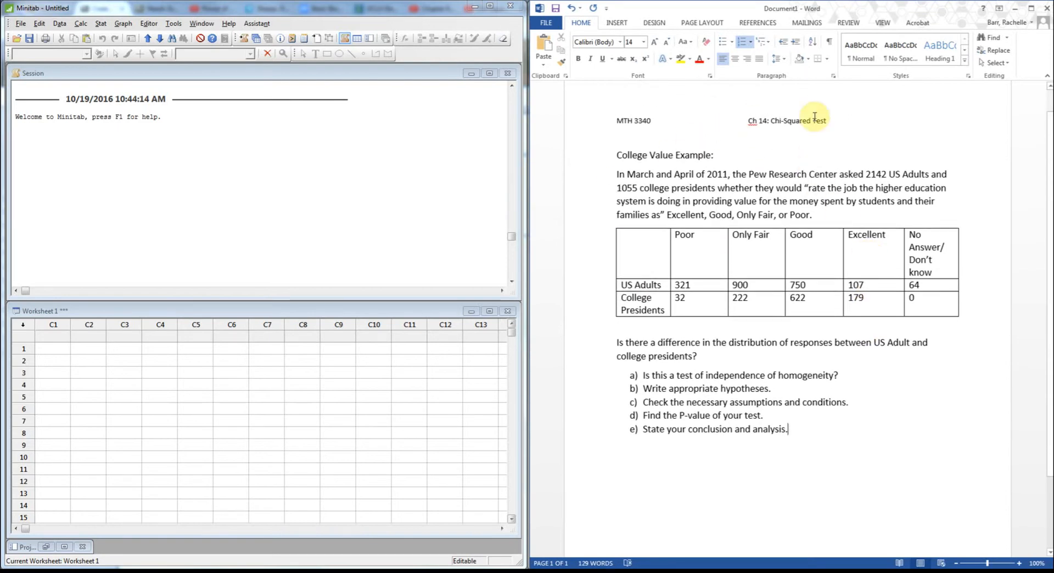
mouse_move(585, 152)
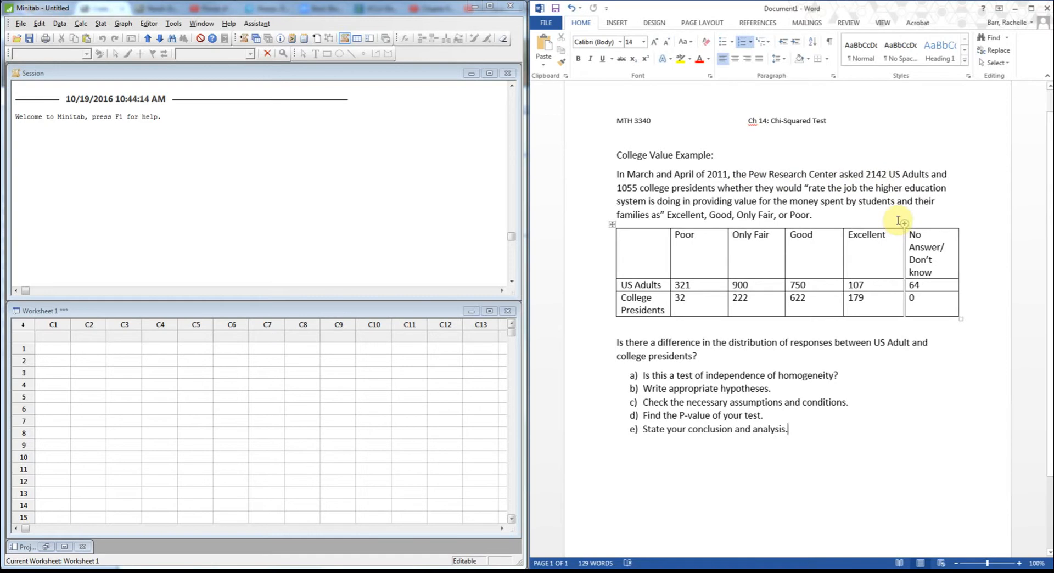
mouse_move(884, 218)
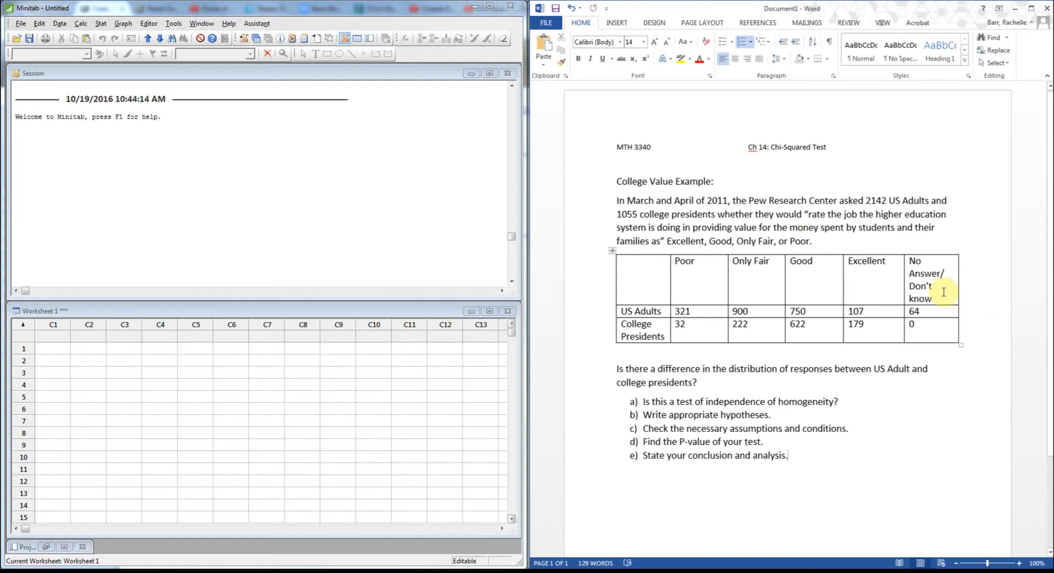
mouse_move(955, 280)
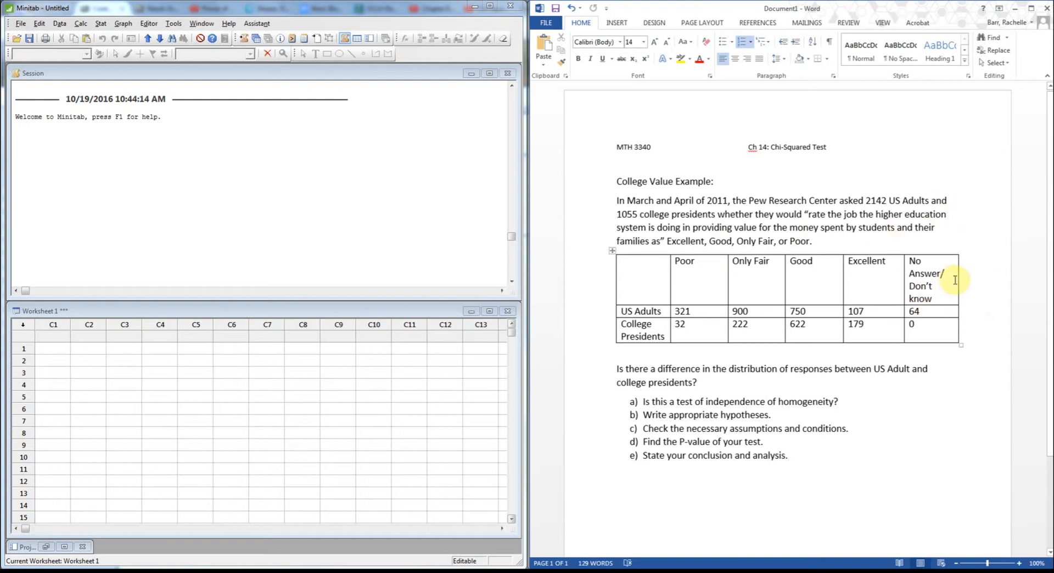
mouse_move(861, 345)
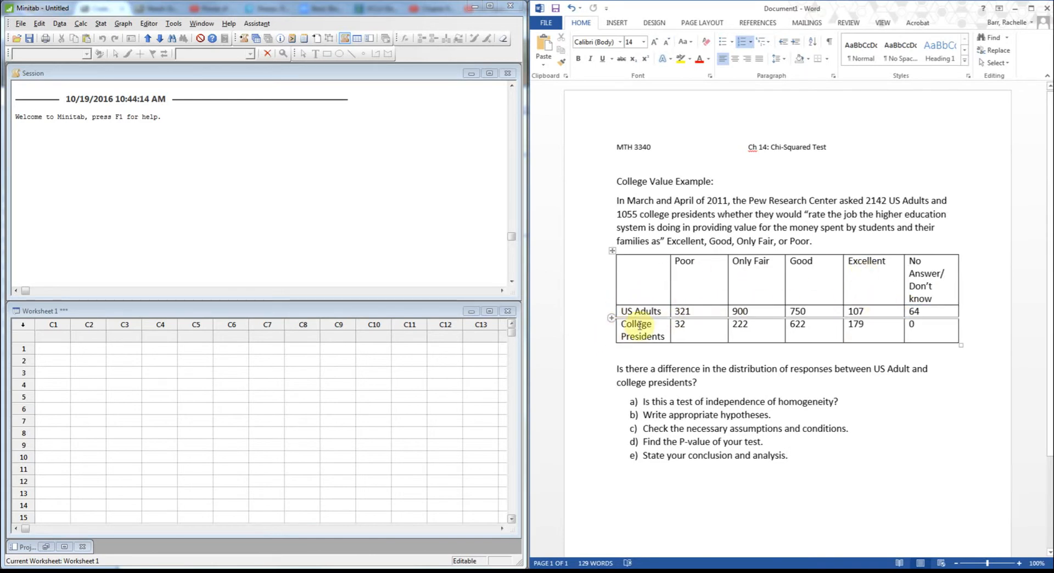
Answer question a with 'This a test of homogeneity.' and move to the end of question b.
scroll(down, 3)
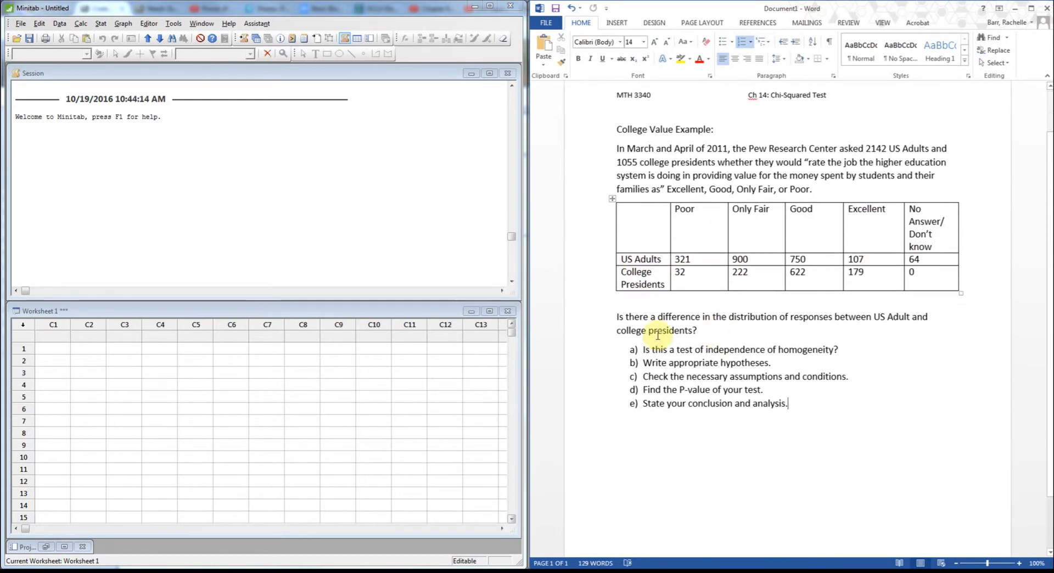
mouse_move(893, 358)
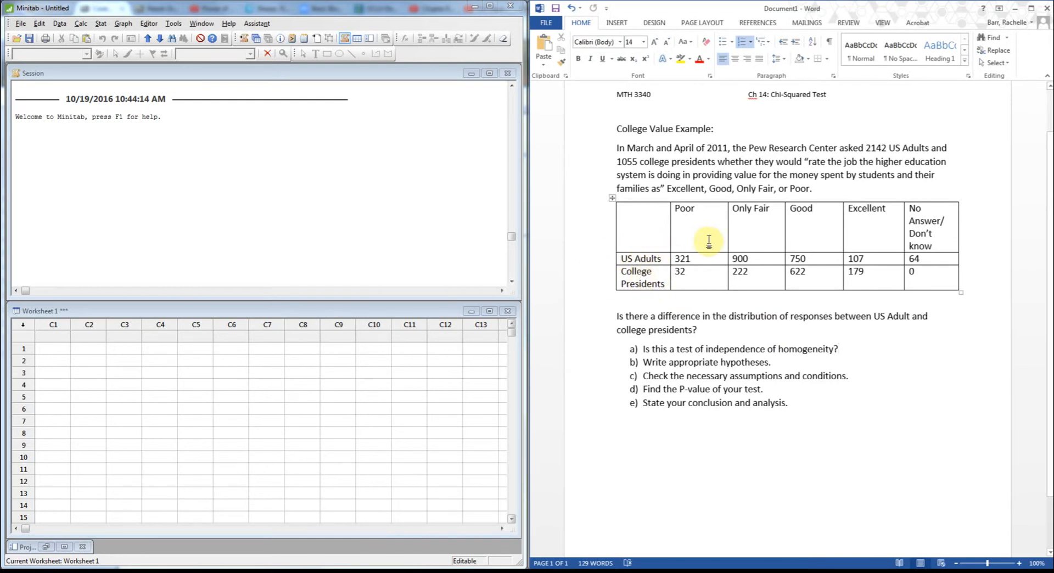
mouse_move(705, 242)
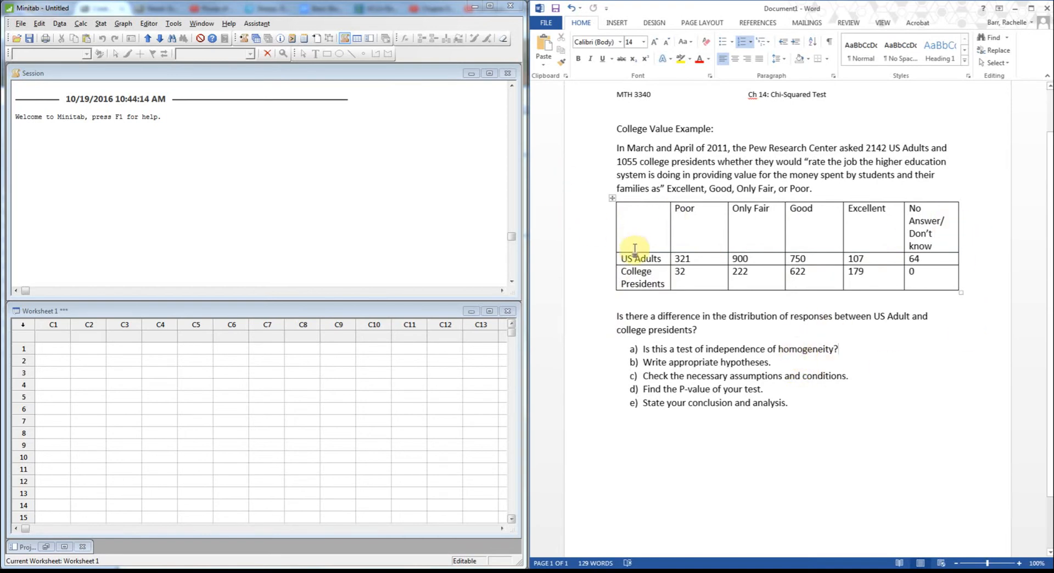
mouse_move(662, 313)
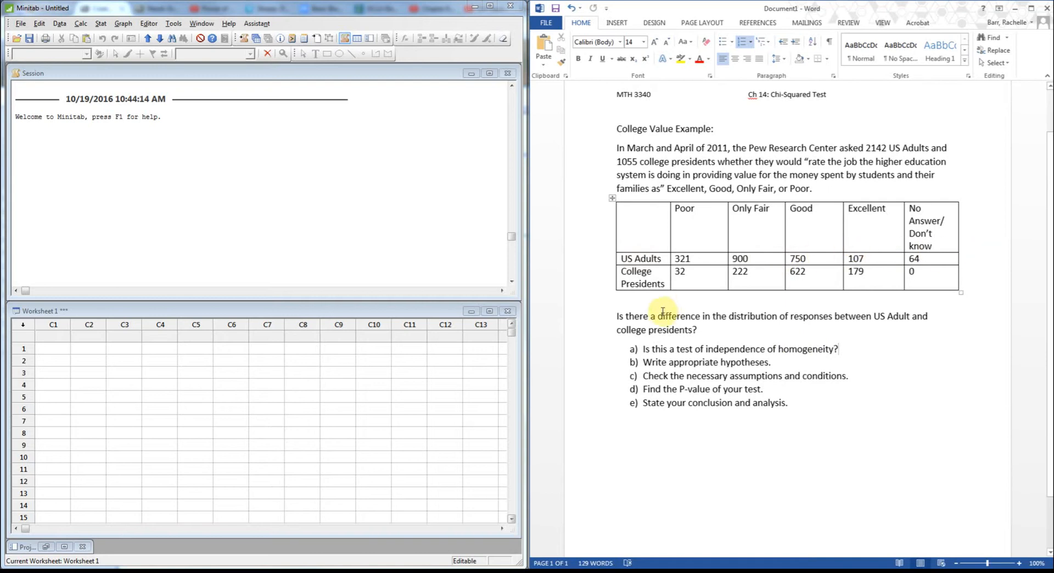
mouse_move(590, 233)
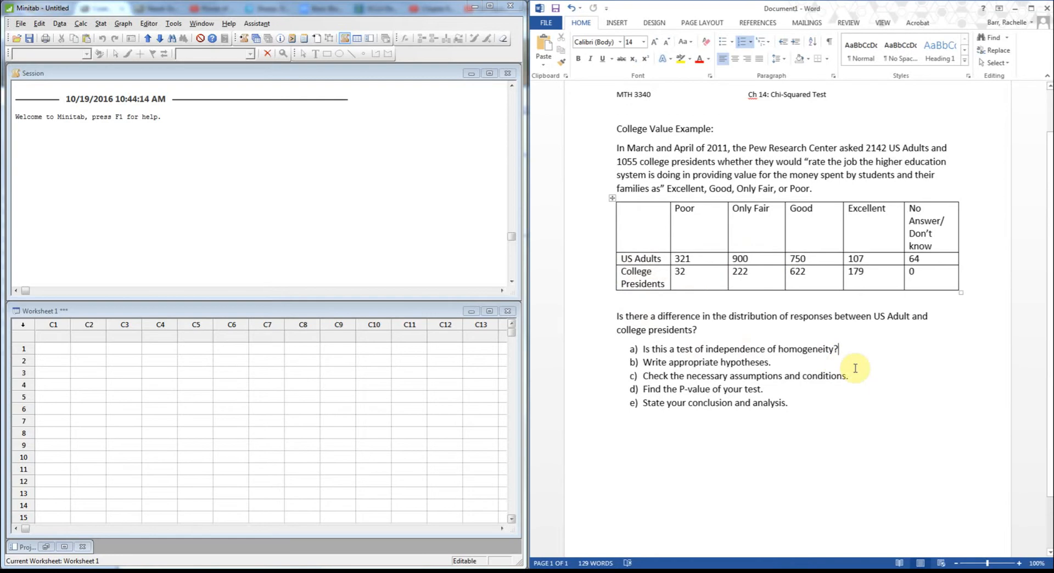
key(Enter)
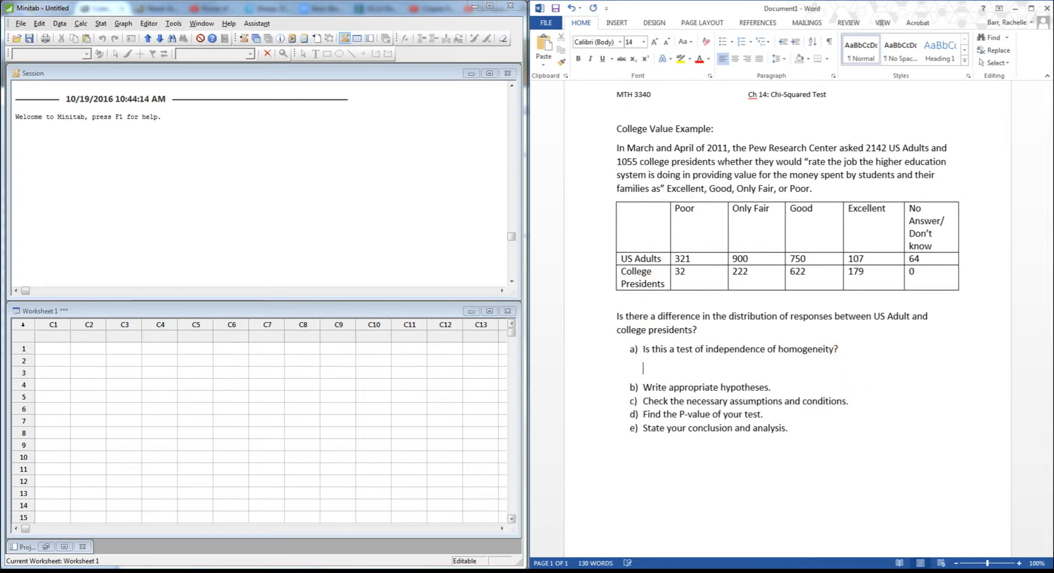
text(THis)
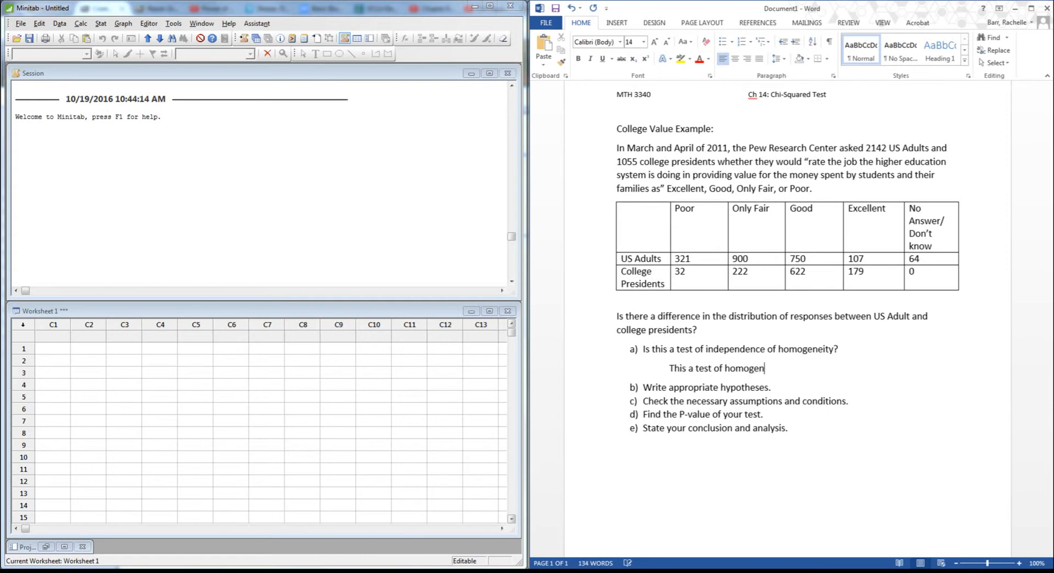
text(eity)
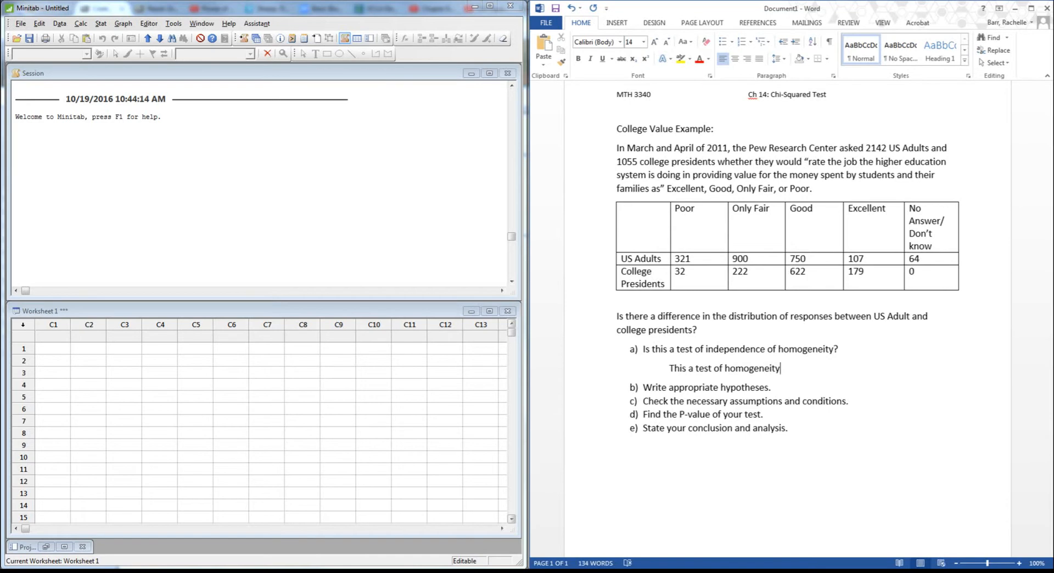
text(.)
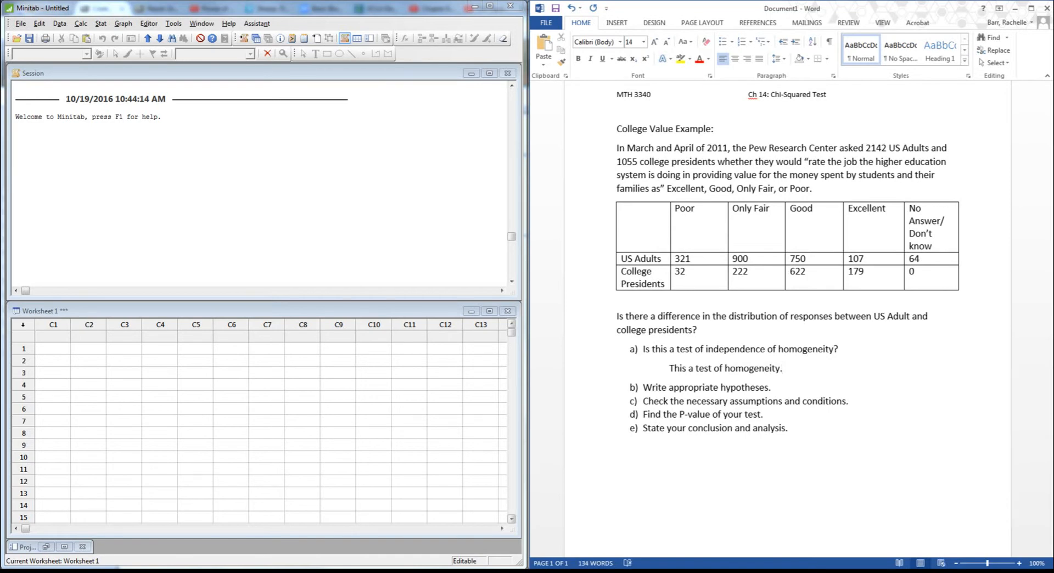
click(784, 368)
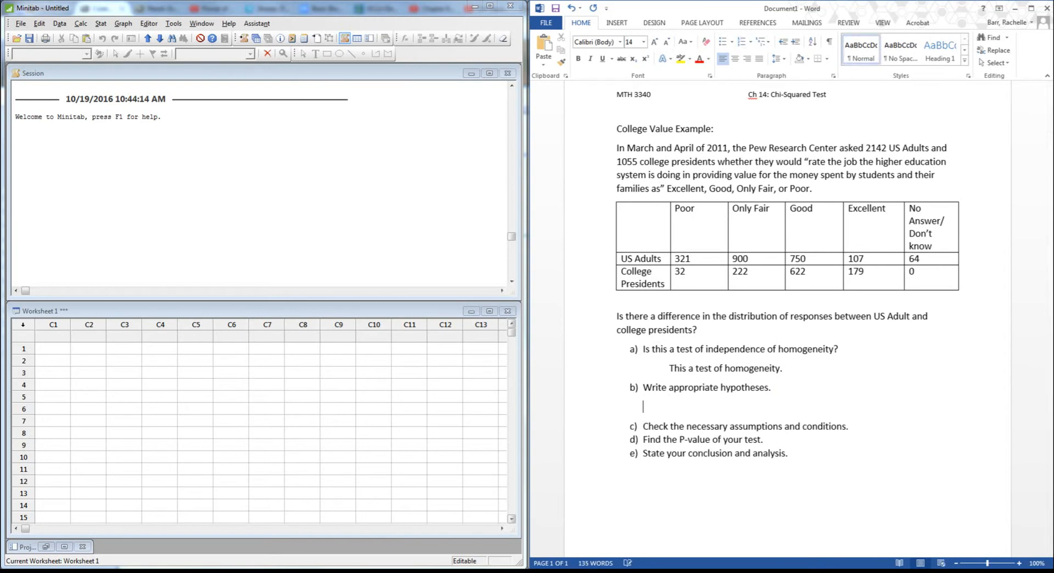
Write Ho: the distributions is same for adults and presidents, then begin the 'Ha:' line.
text(Ho:)
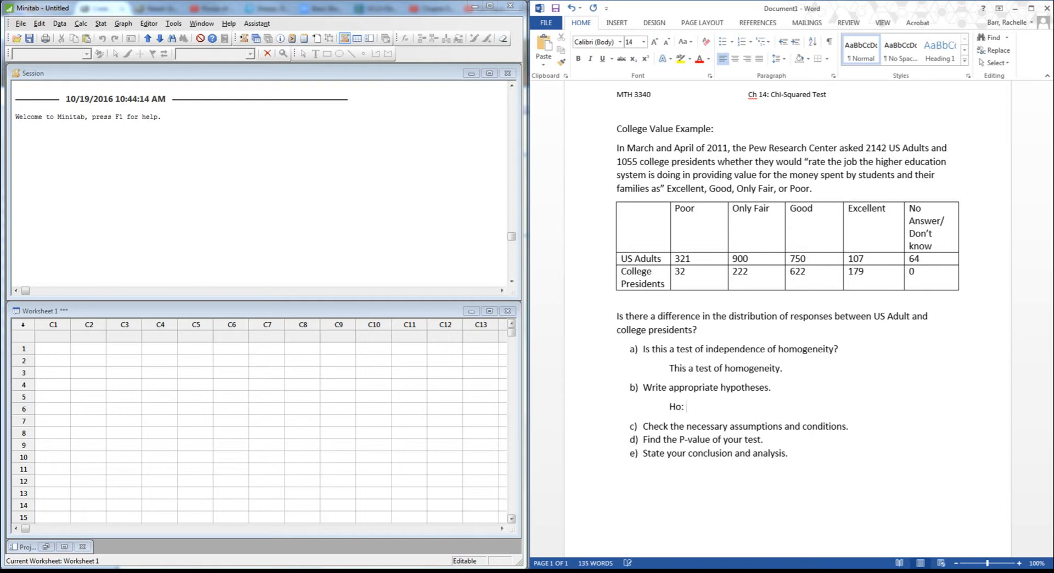
text(The)
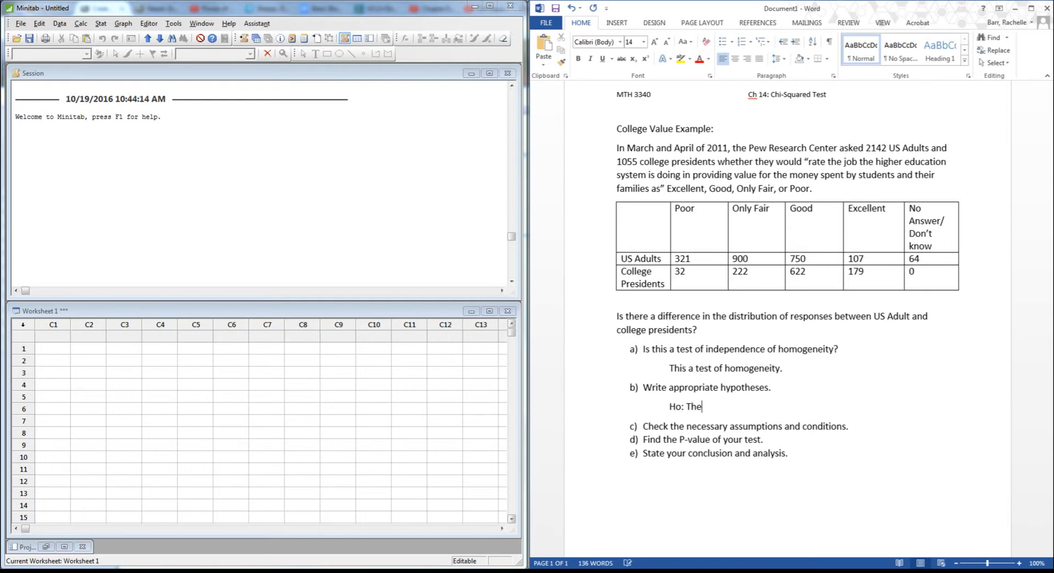
text(distr)
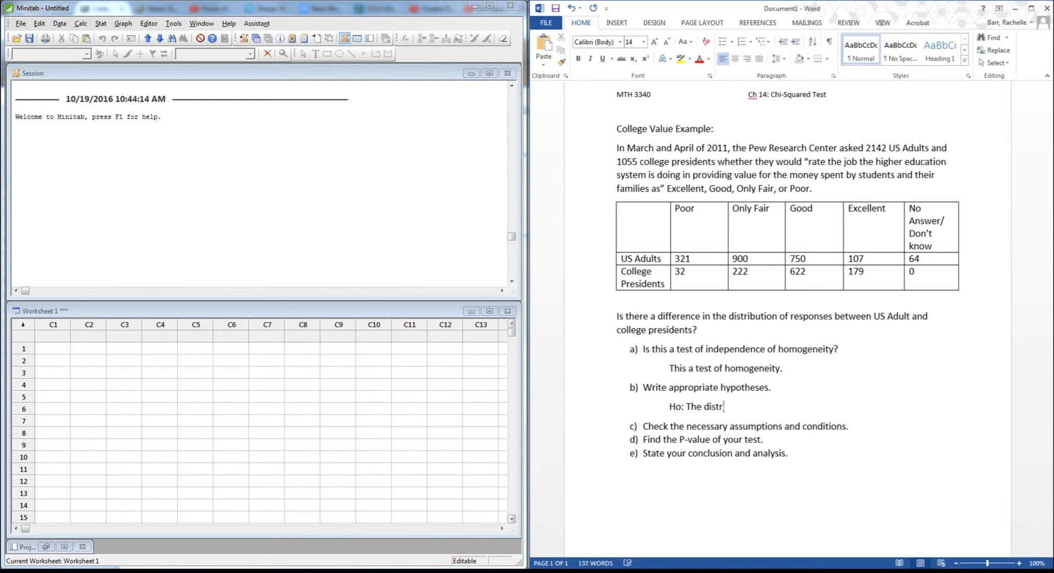
text(ibutions for)
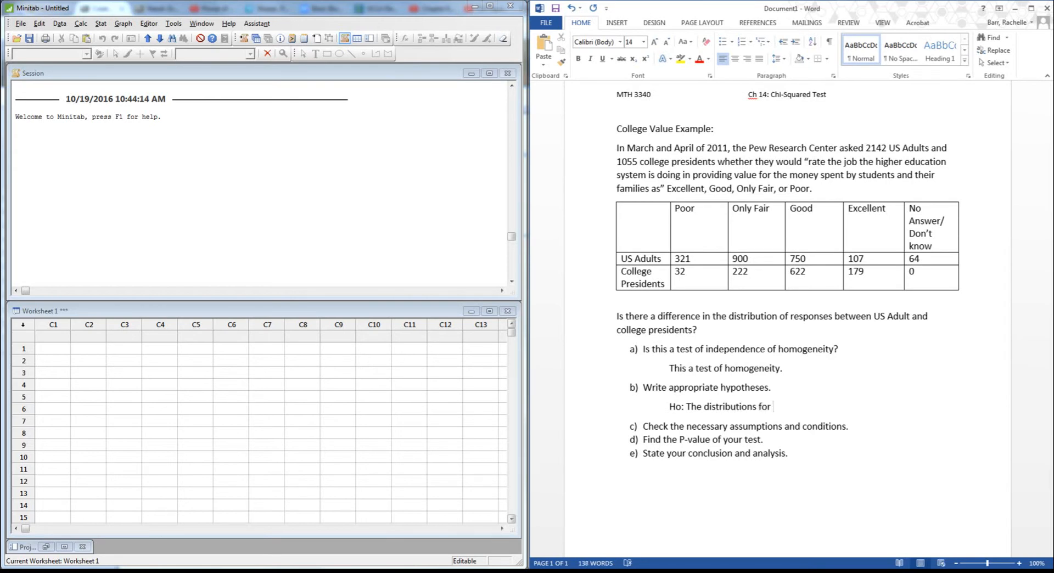
text(is)
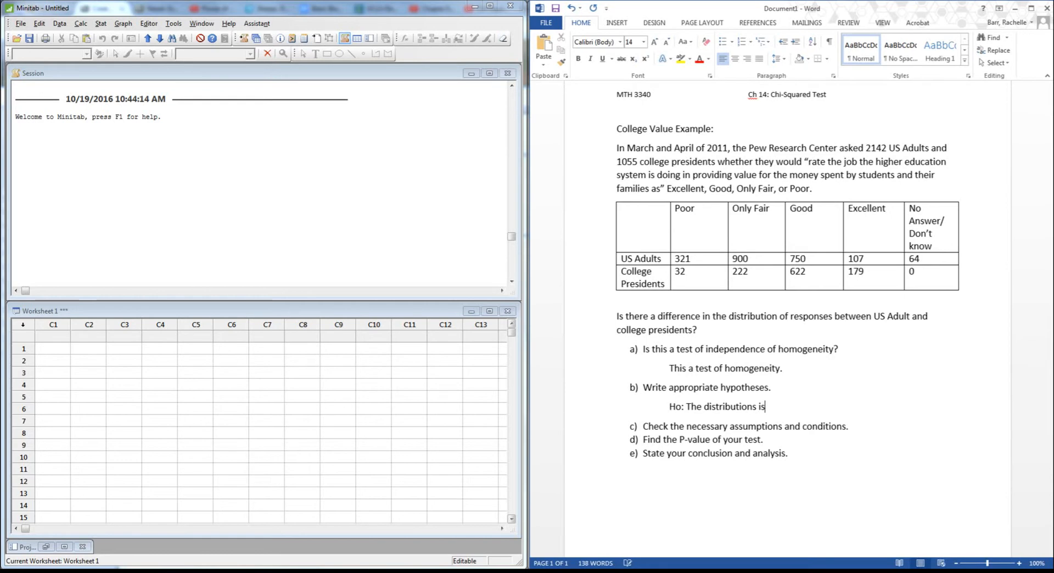
text(same for adults and fro)
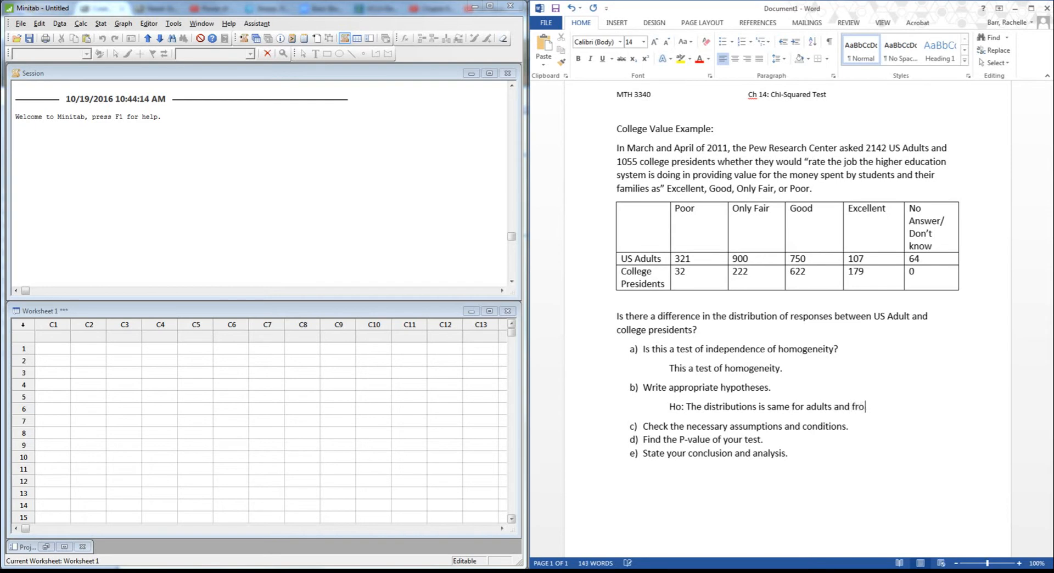
key(BackSpace)
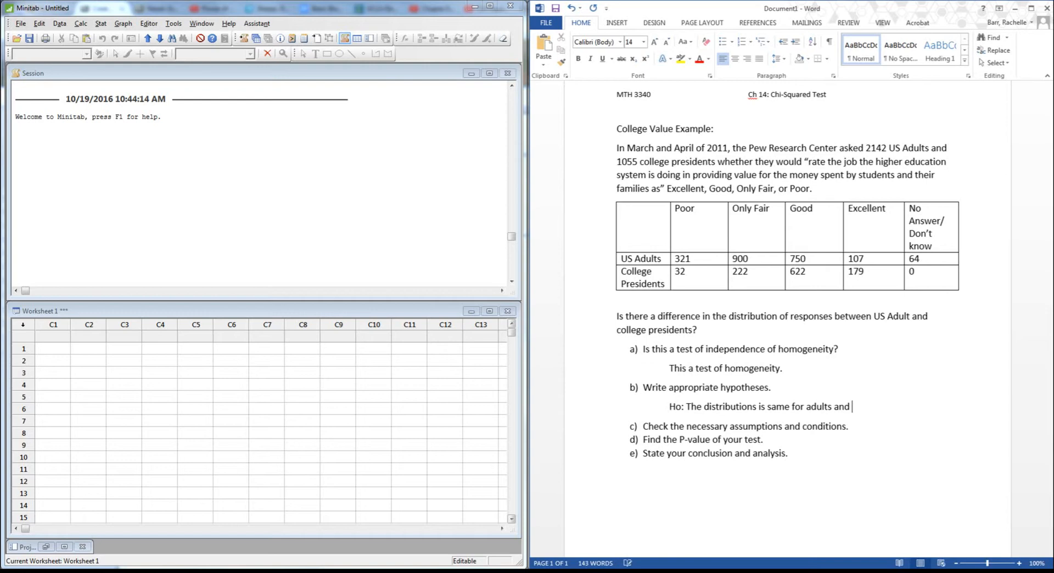
text(for pre)
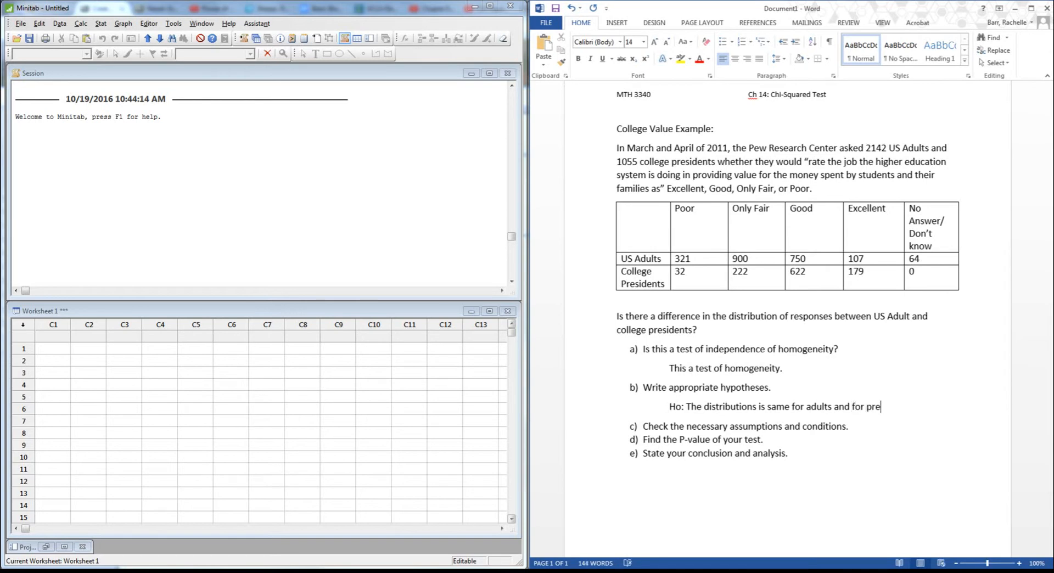
text(sidents.)
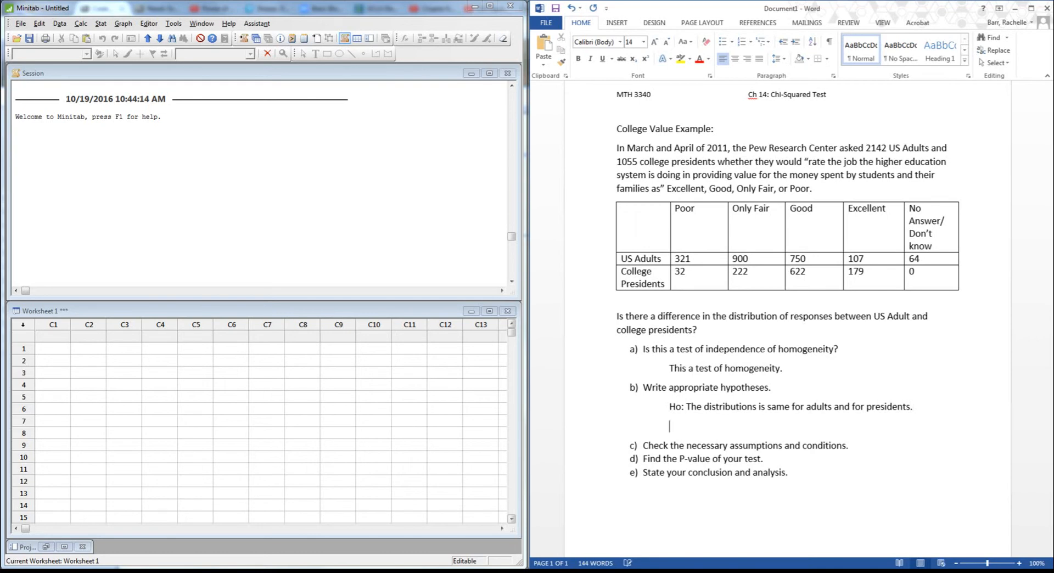
text(Ha:)
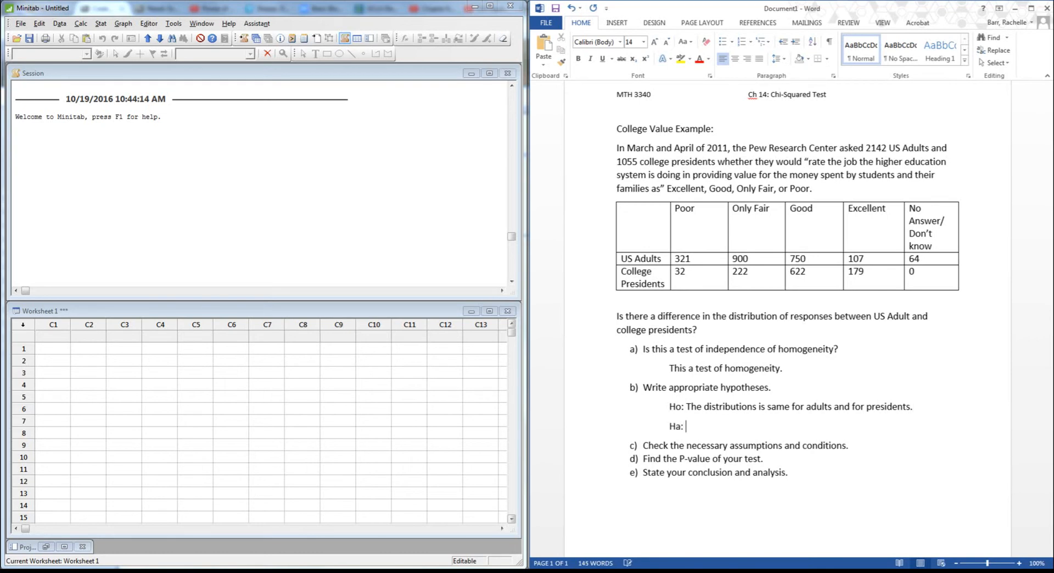
Write Ha: the distributions is different for adults and presidents.
scroll(down, 3)
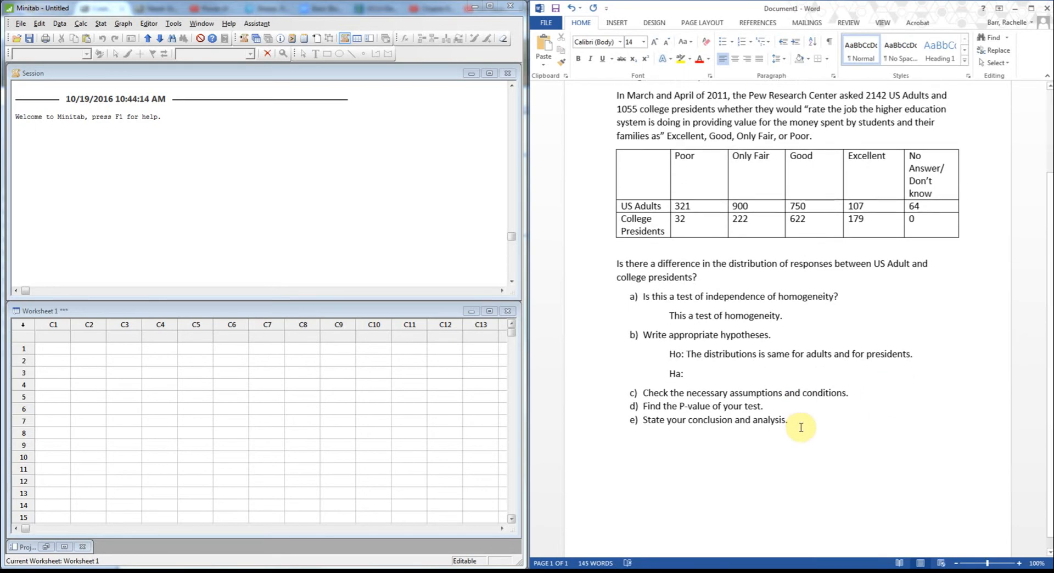
text(The distribu)
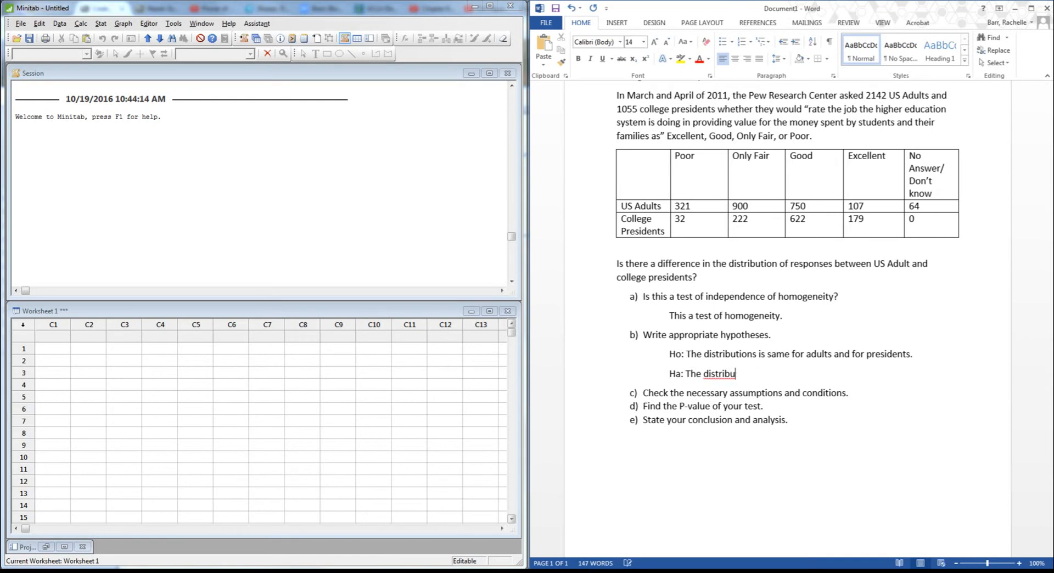
text(tions)
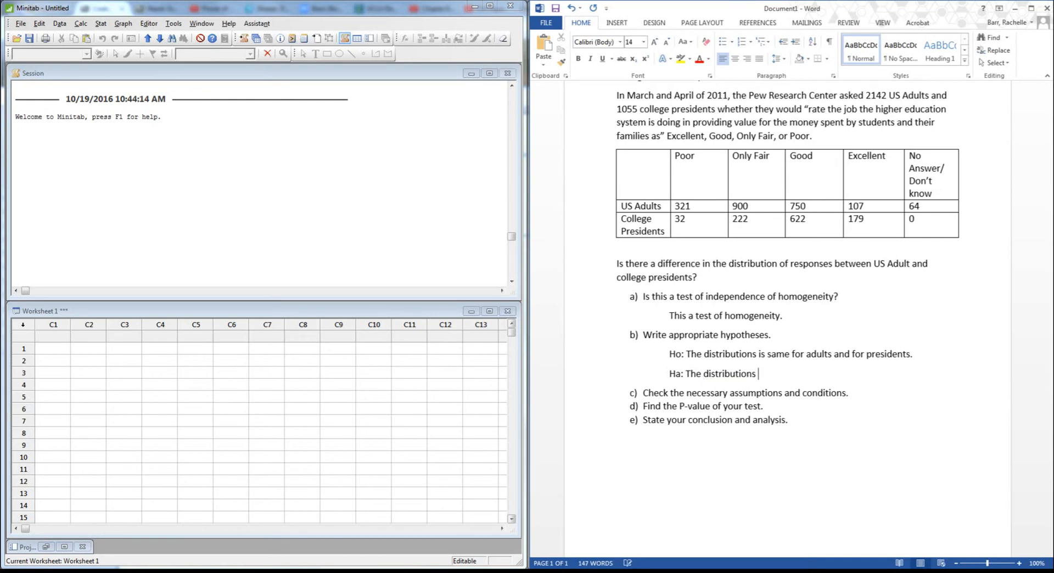
text(is)
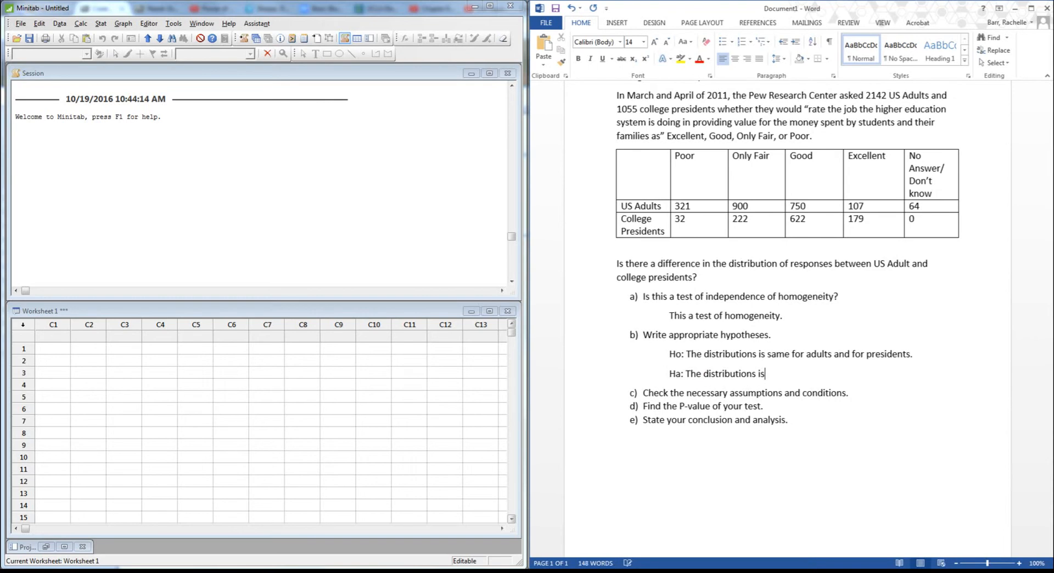
text(different)
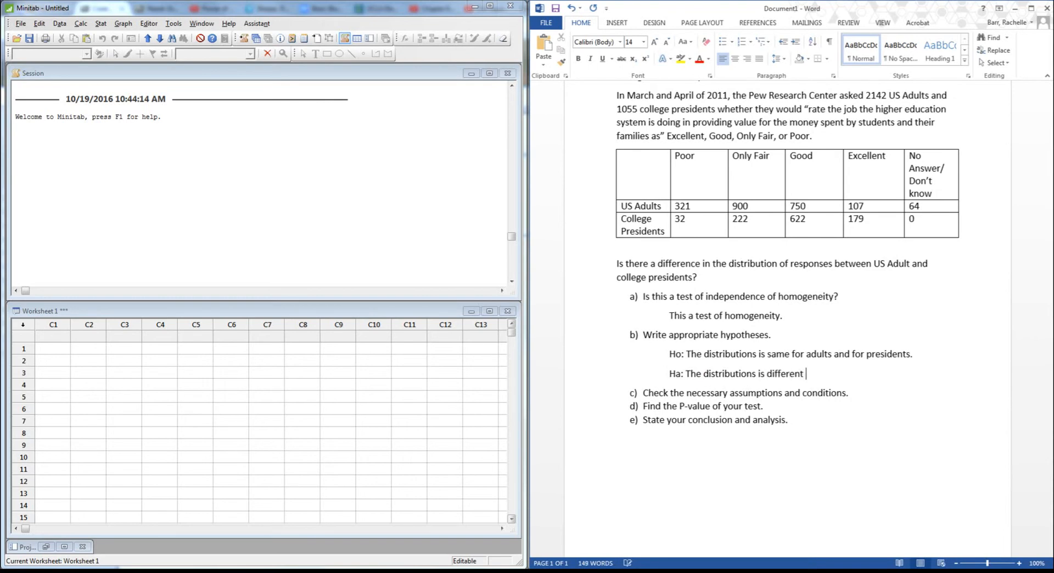
text(for adu)
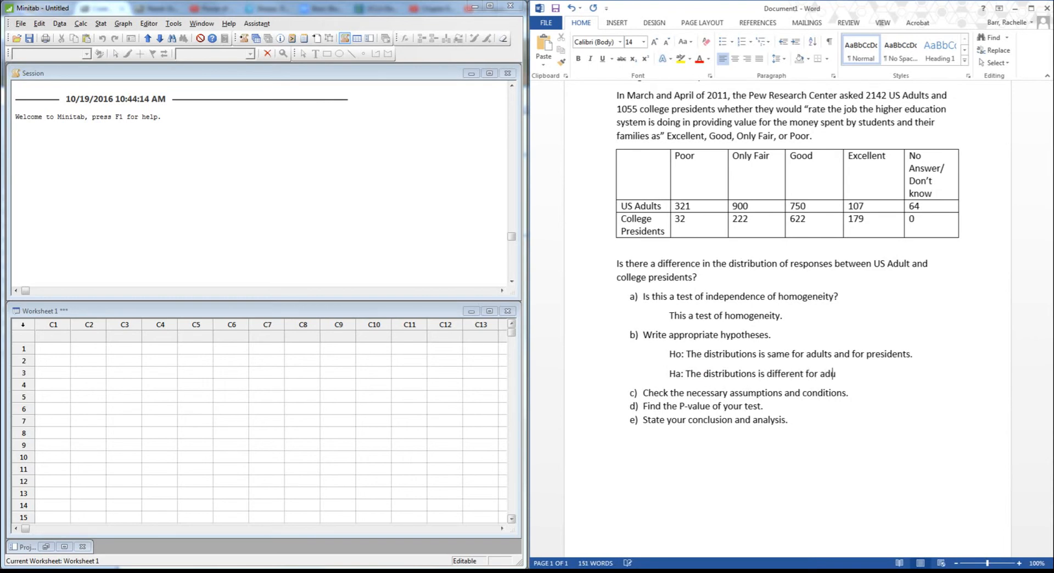
text(lts and)
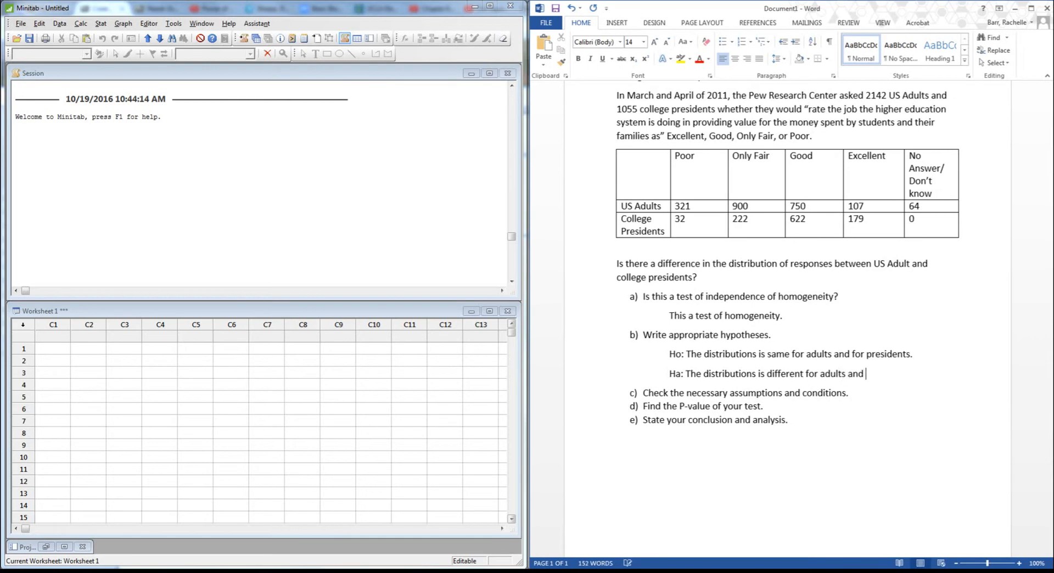
text(presidents.)
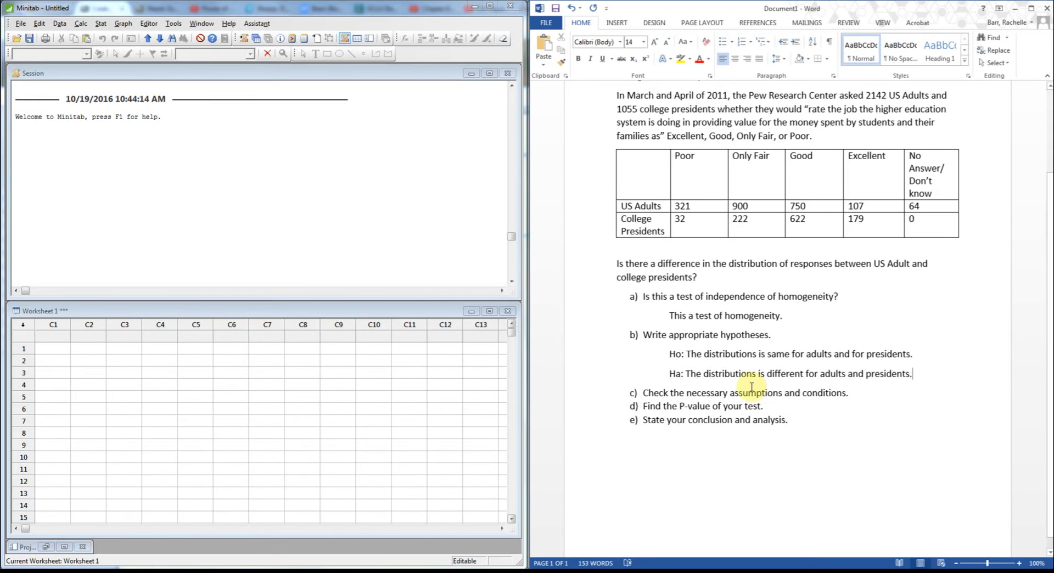
mouse_move(878, 395)
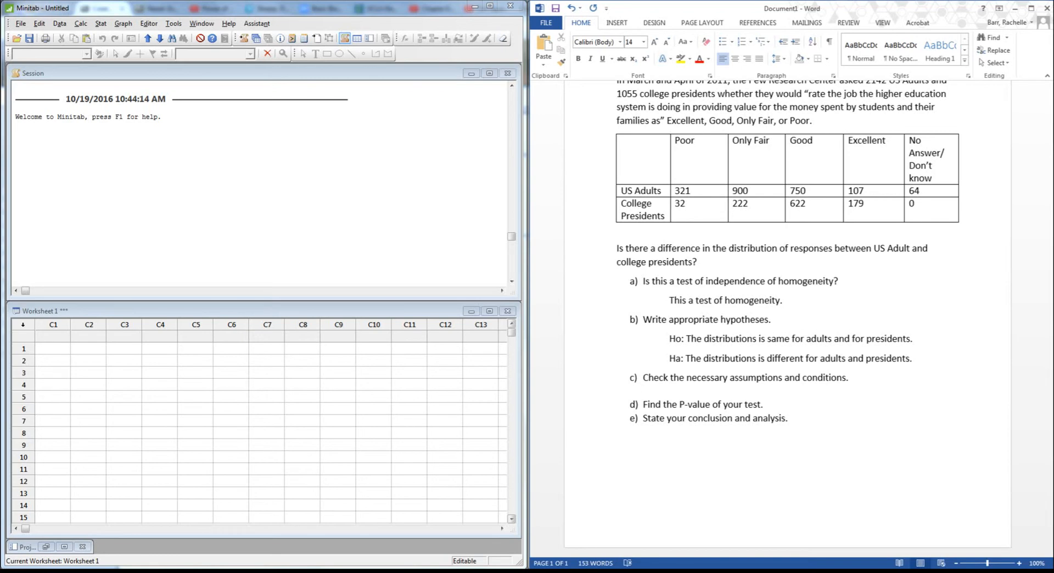
List conditions under c: counted data, randomization, expected counts in each cell>5.
click(644, 389)
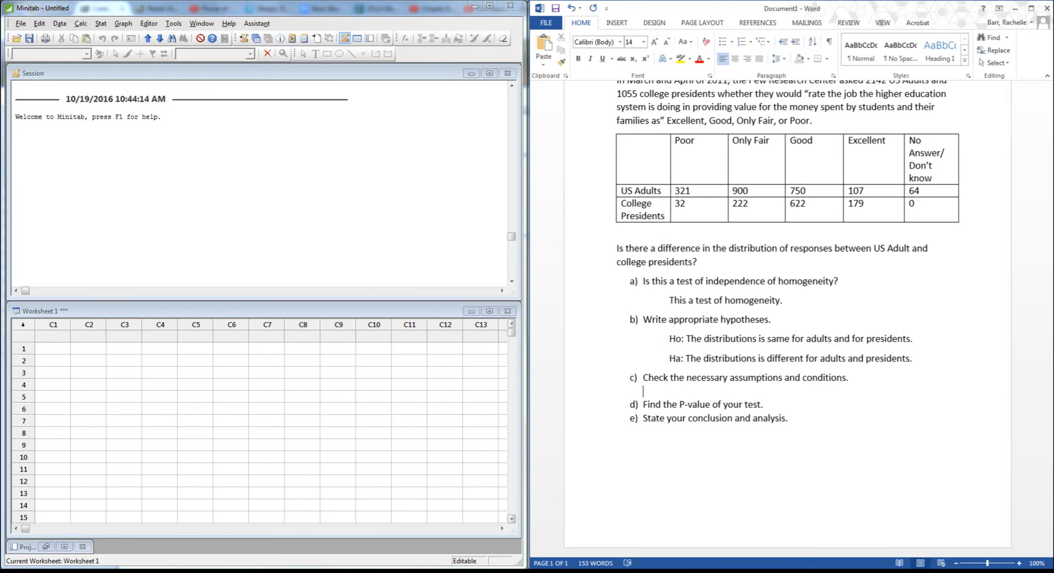
text(C)
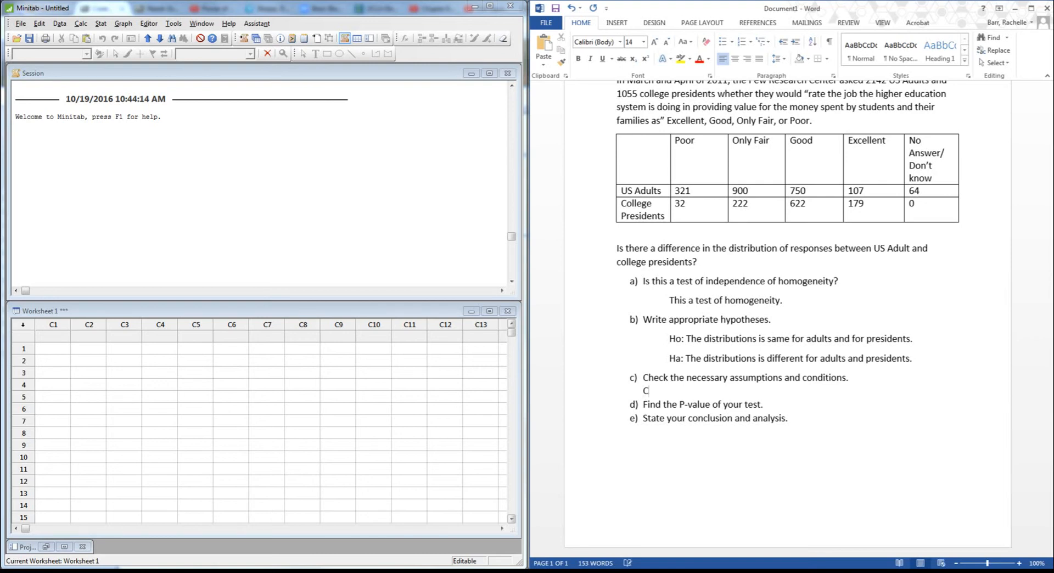
text(ounted d)
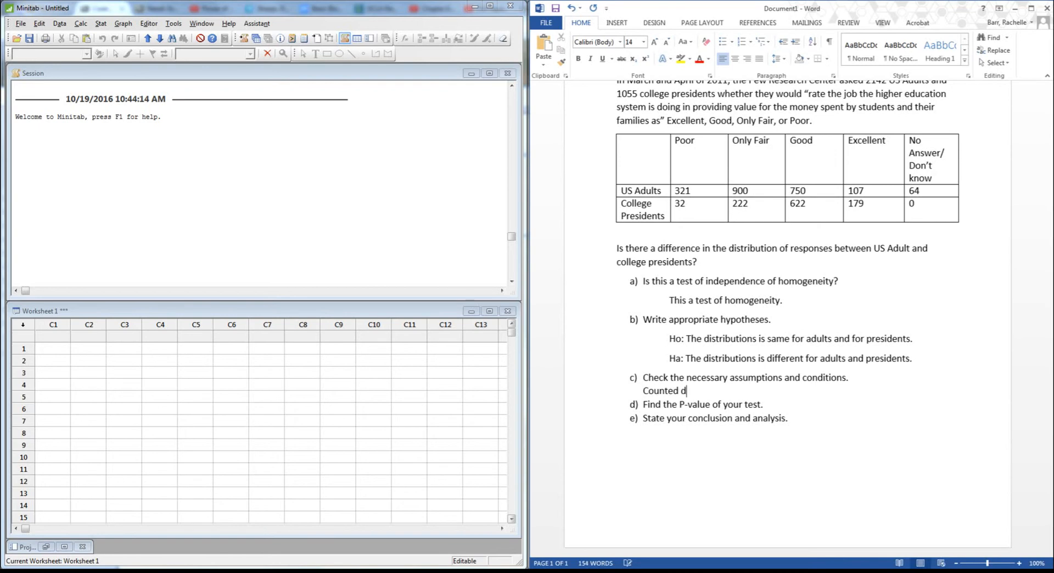
text(ata, p)
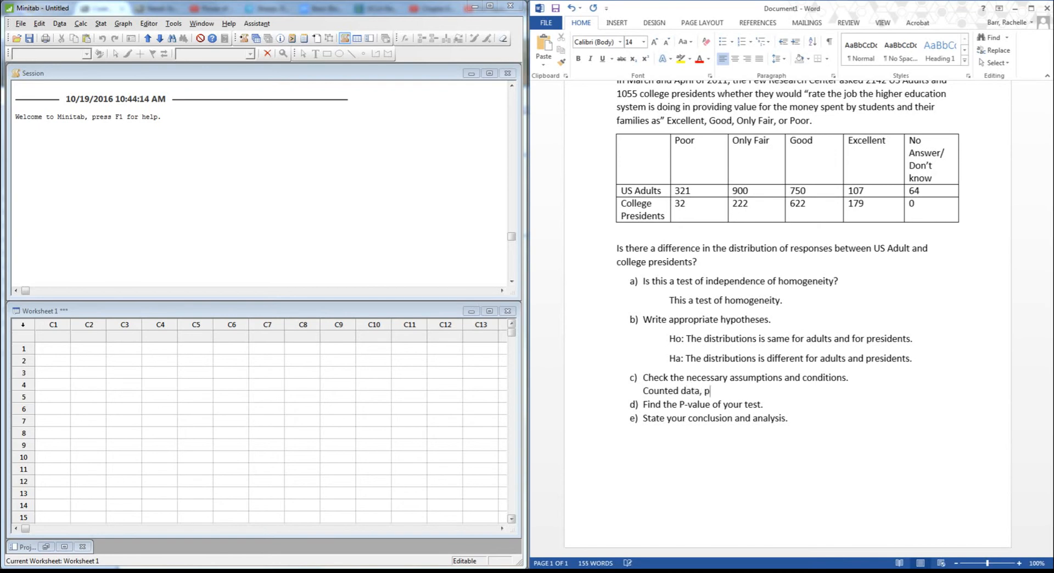
text(randomi)
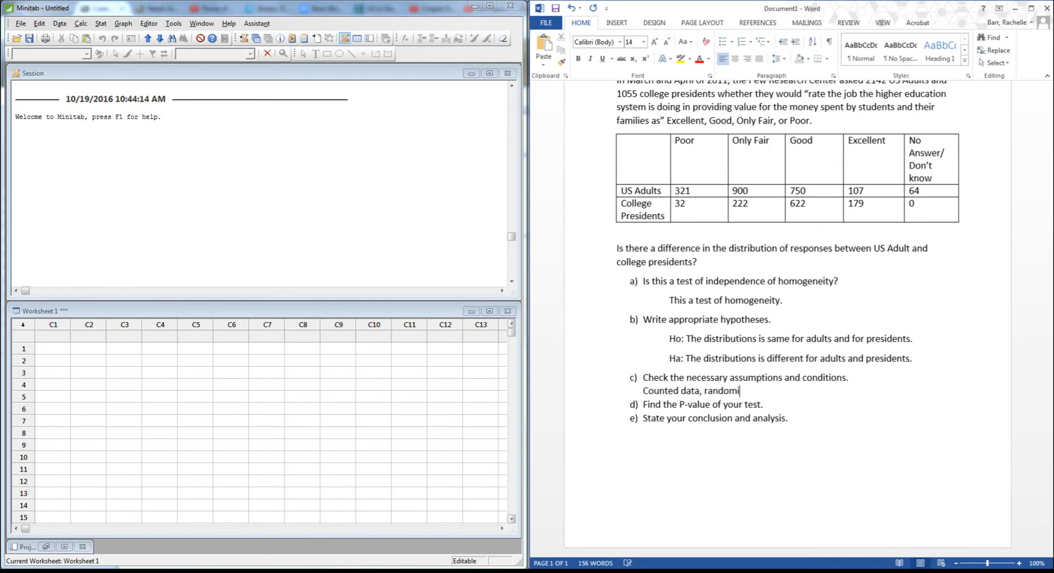
text(zation,)
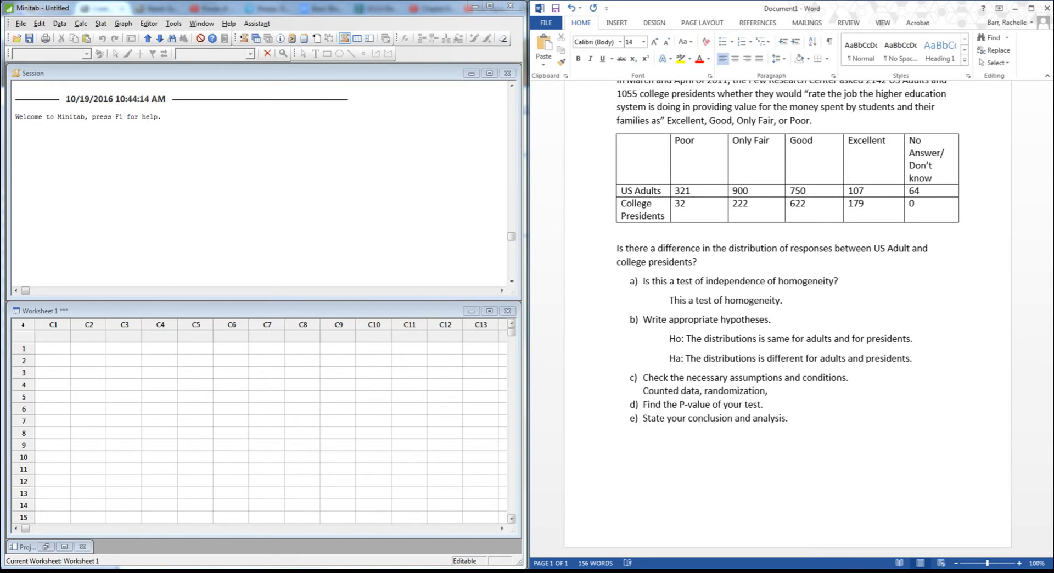
text(expected)
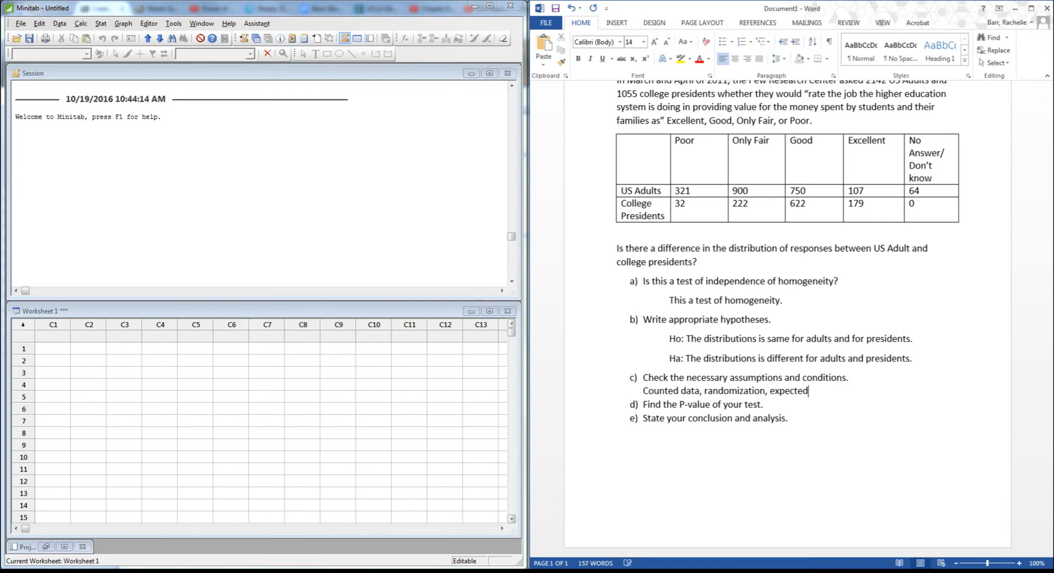
text(counts in)
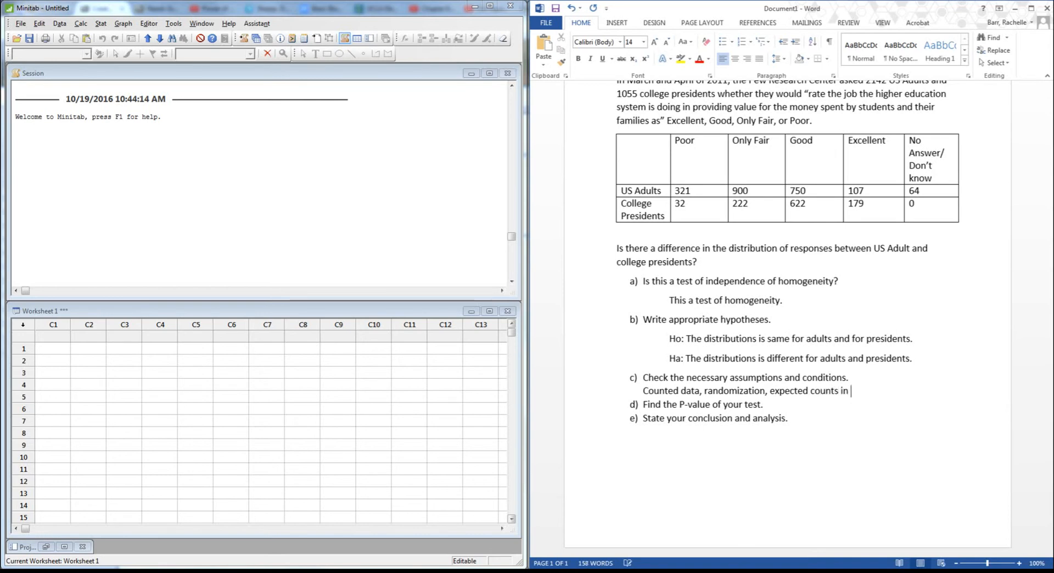
text(each cell>5)
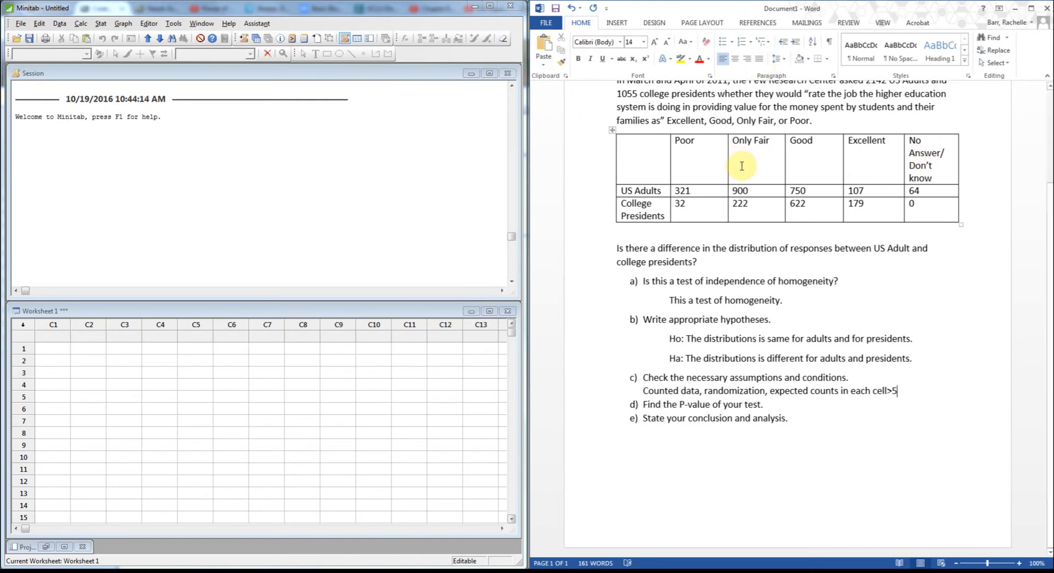
mouse_move(839, 403)
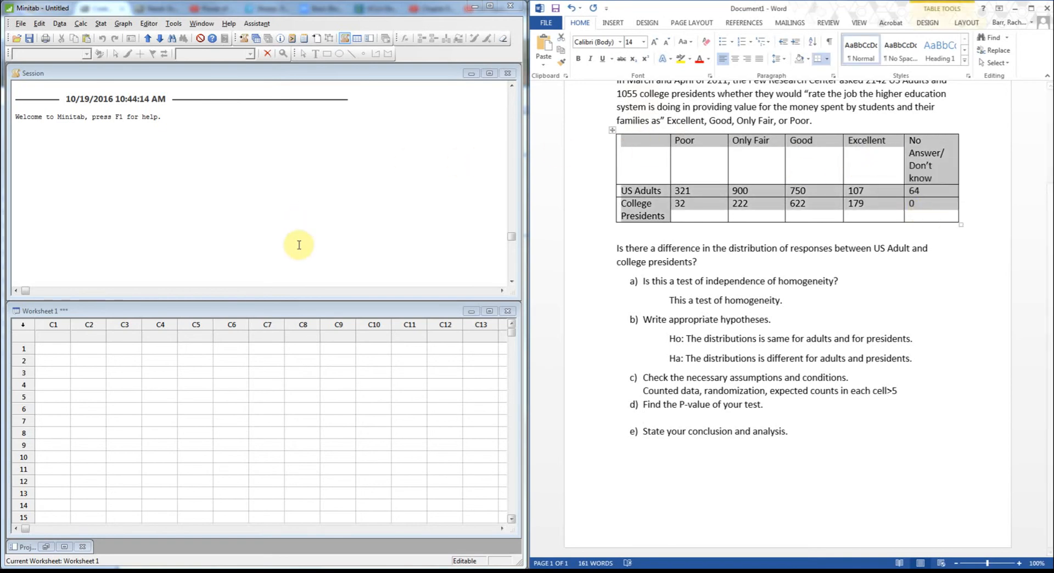
Paste the survey table into the Minitab worksheet at C1 and remove the empty rows between the data rows.
click(97, 337)
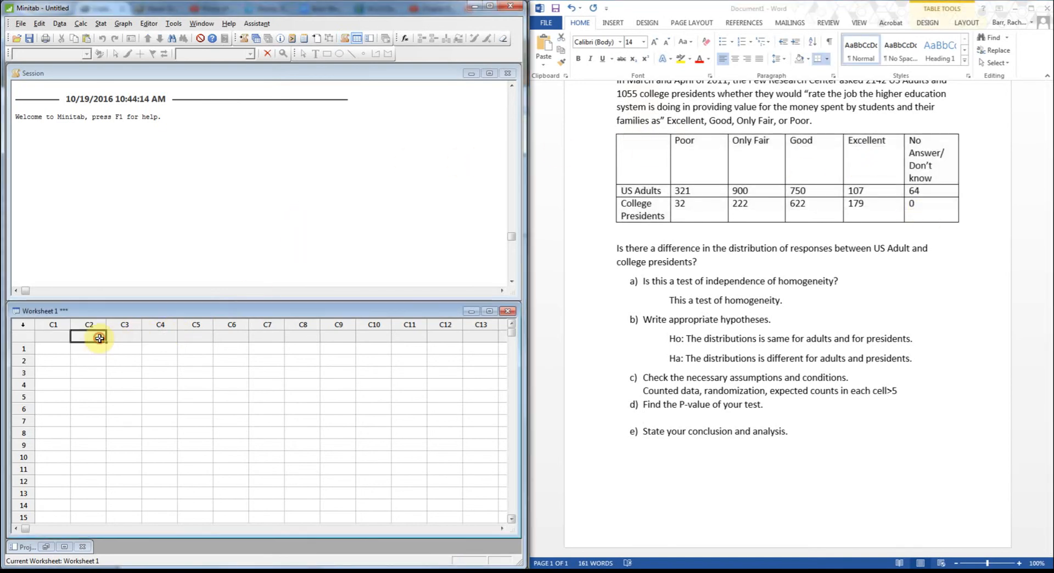
click(53, 338)
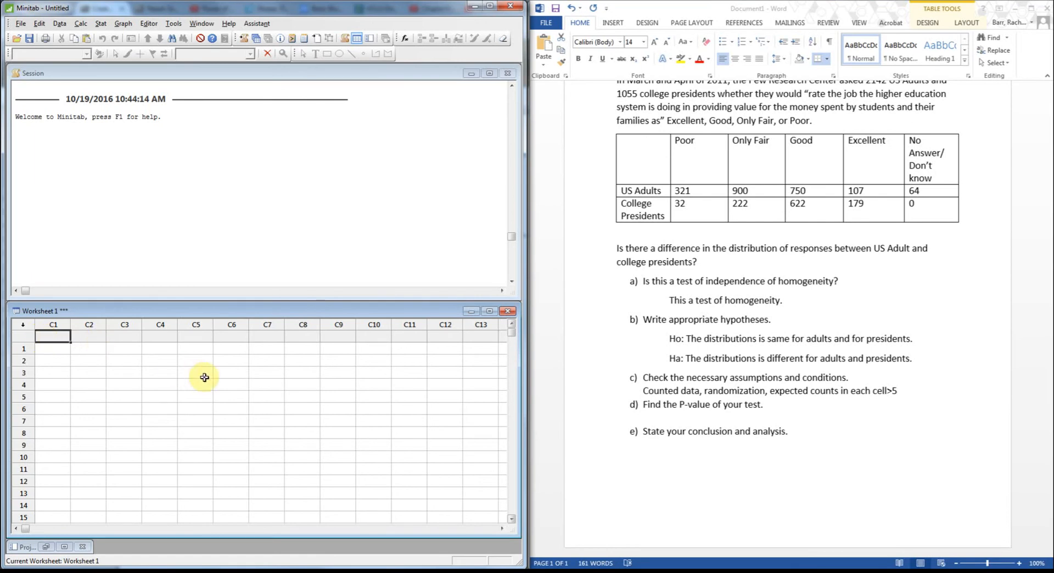
mouse_move(211, 371)
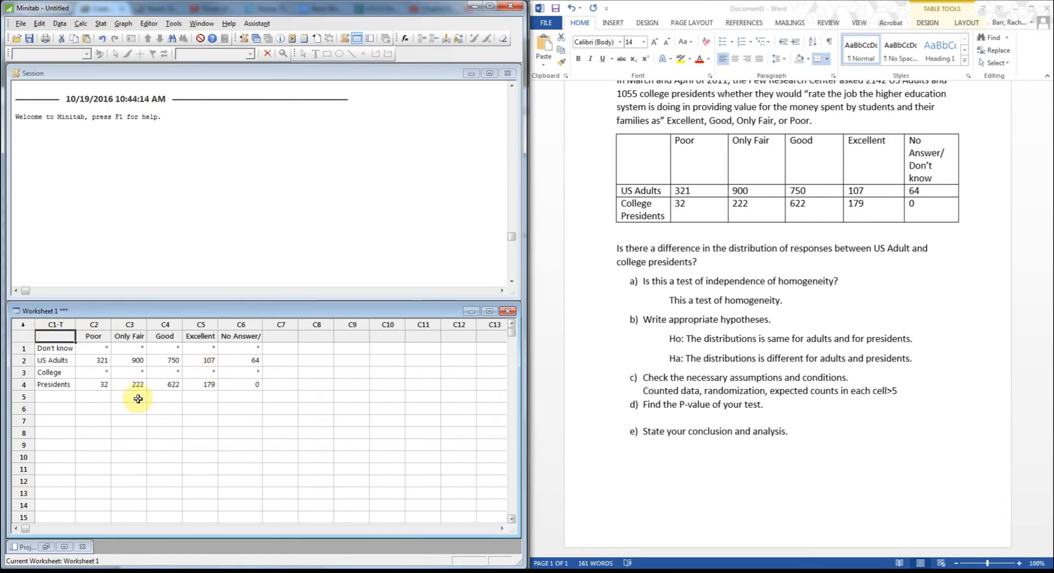
click(50, 372)
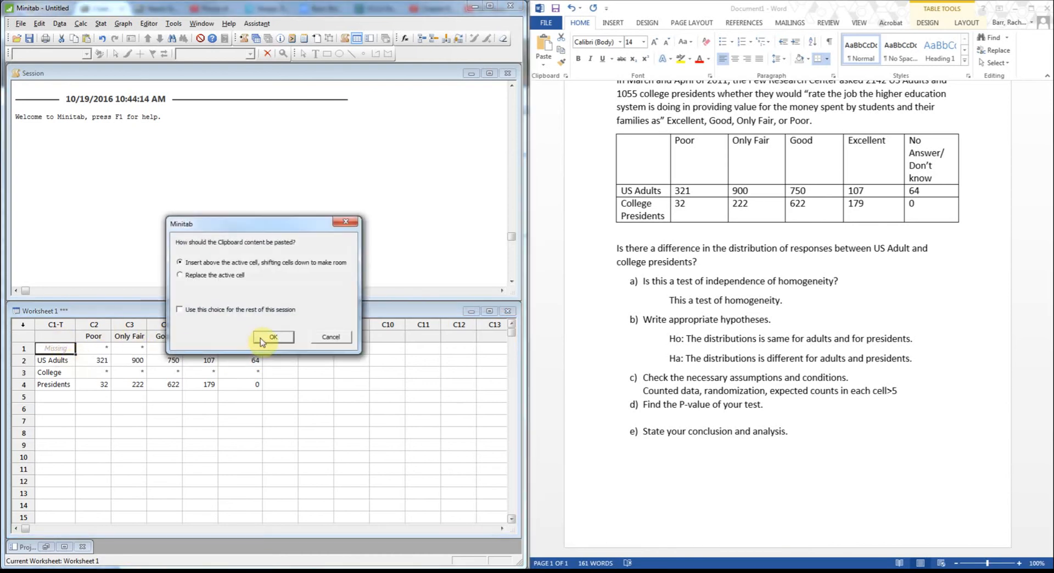
click(273, 337)
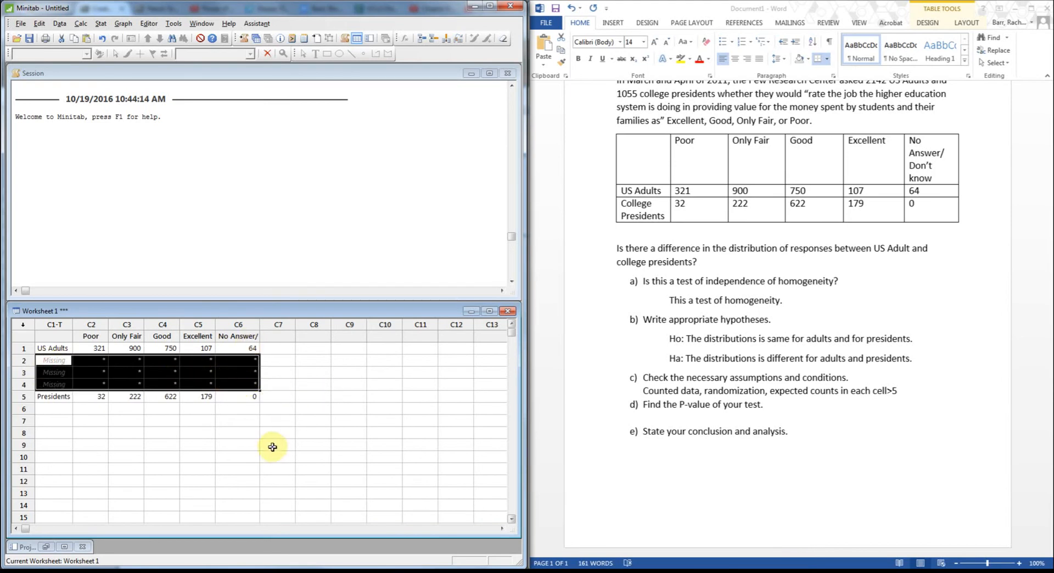
drag(54, 348, 254, 408)
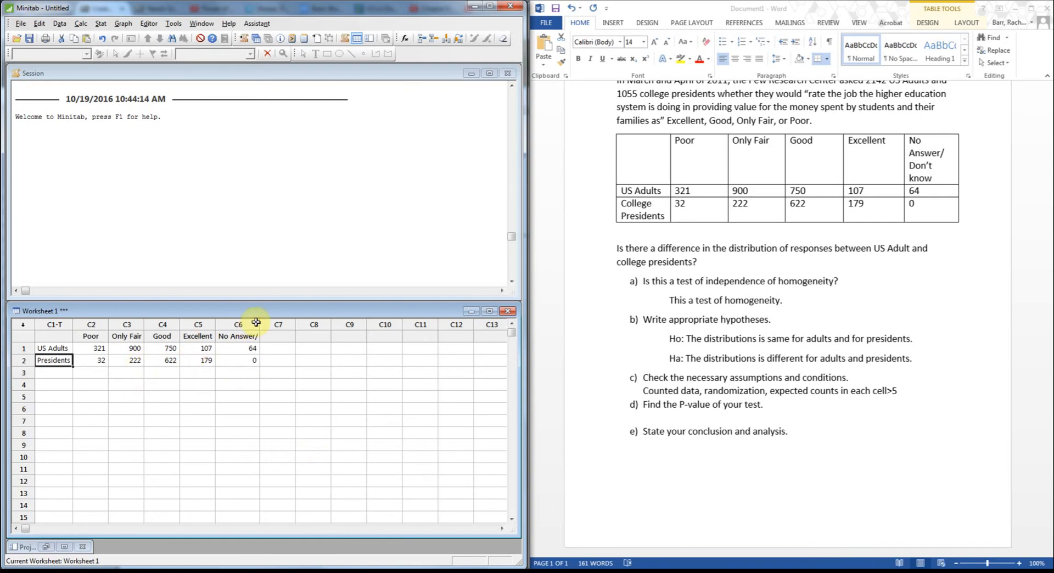
mouse_move(18, 227)
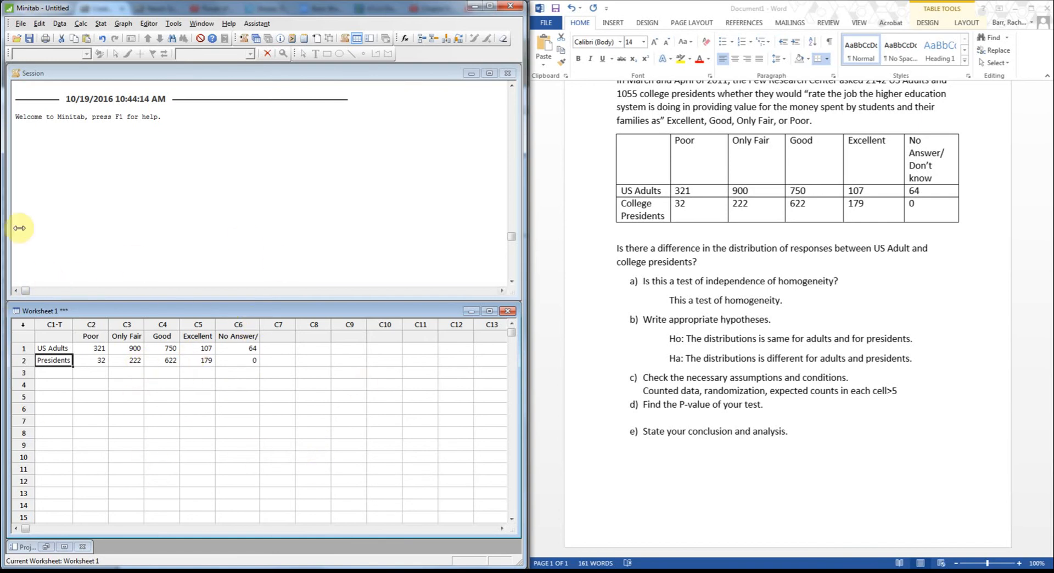
mouse_move(265, 68)
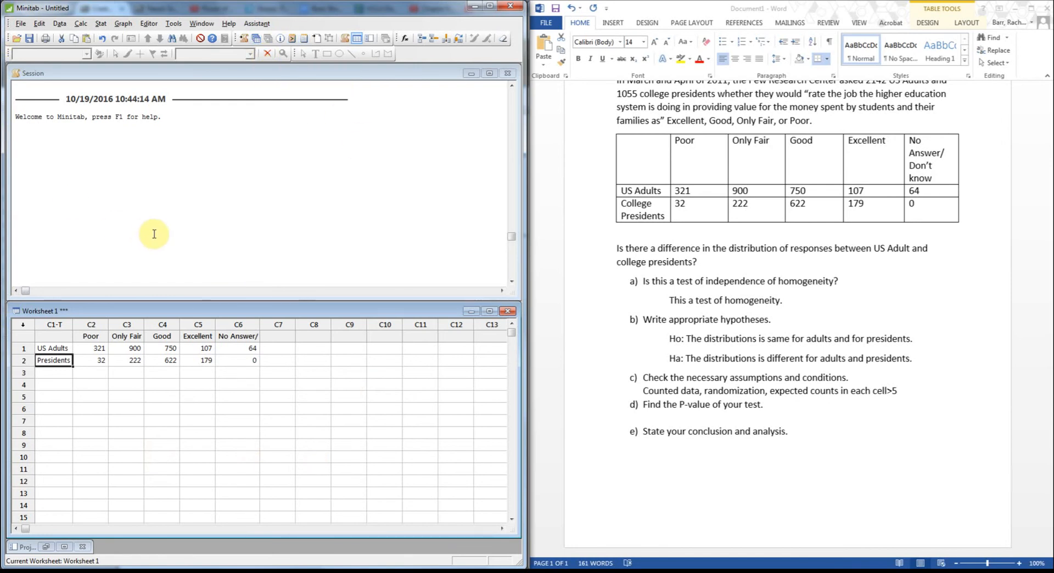
mouse_move(251, 412)
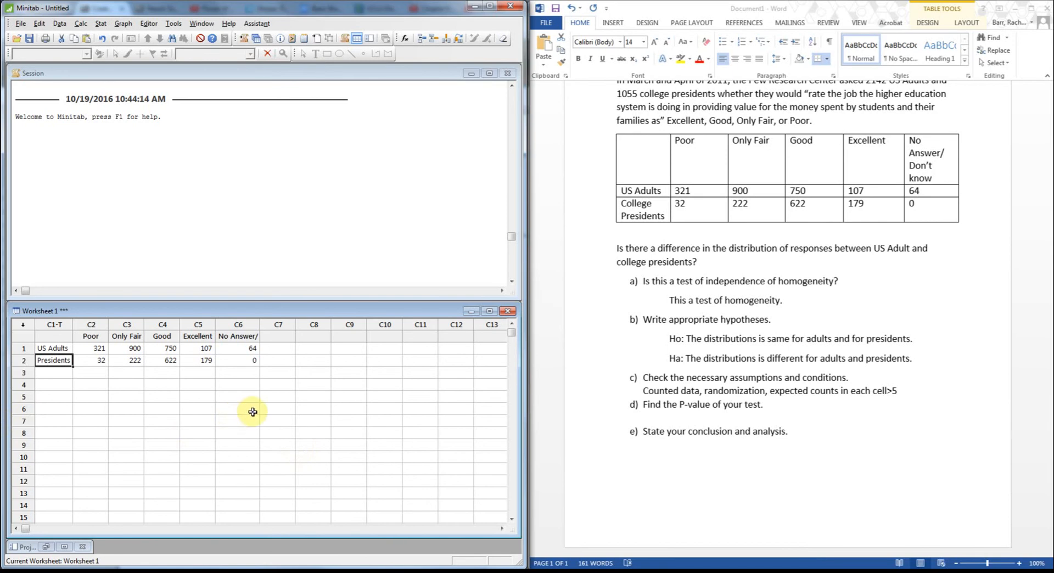
Open the Stat menu to reach the chi-square test for association.
click(101, 23)
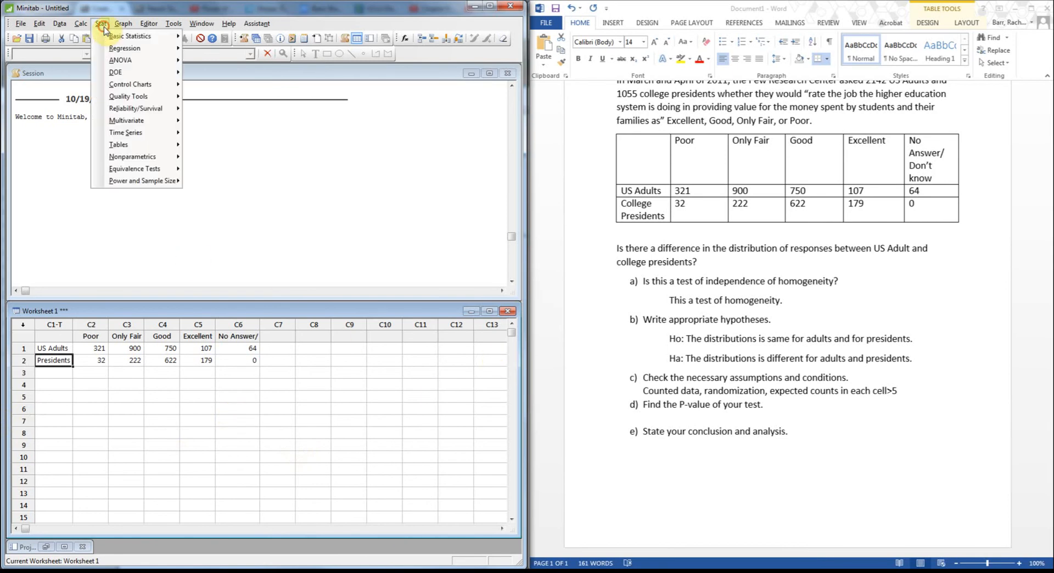
mouse_move(152, 146)
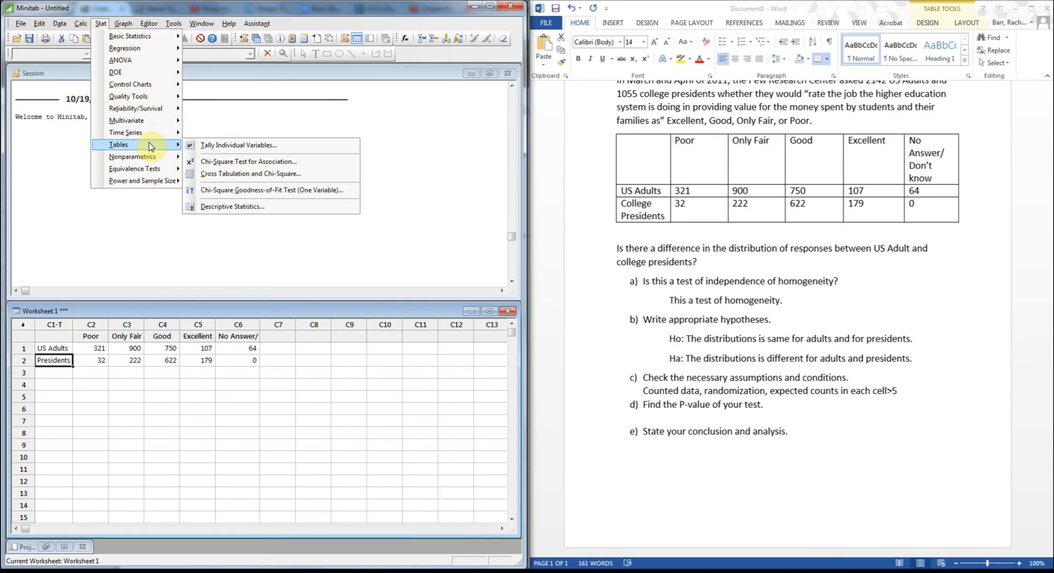
mouse_move(254, 144)
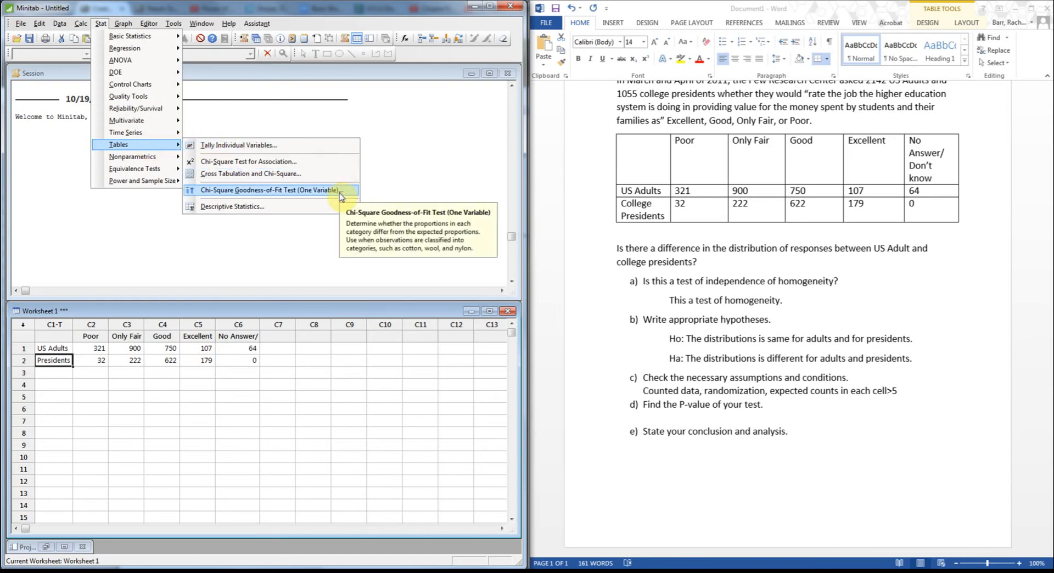
mouse_move(277, 164)
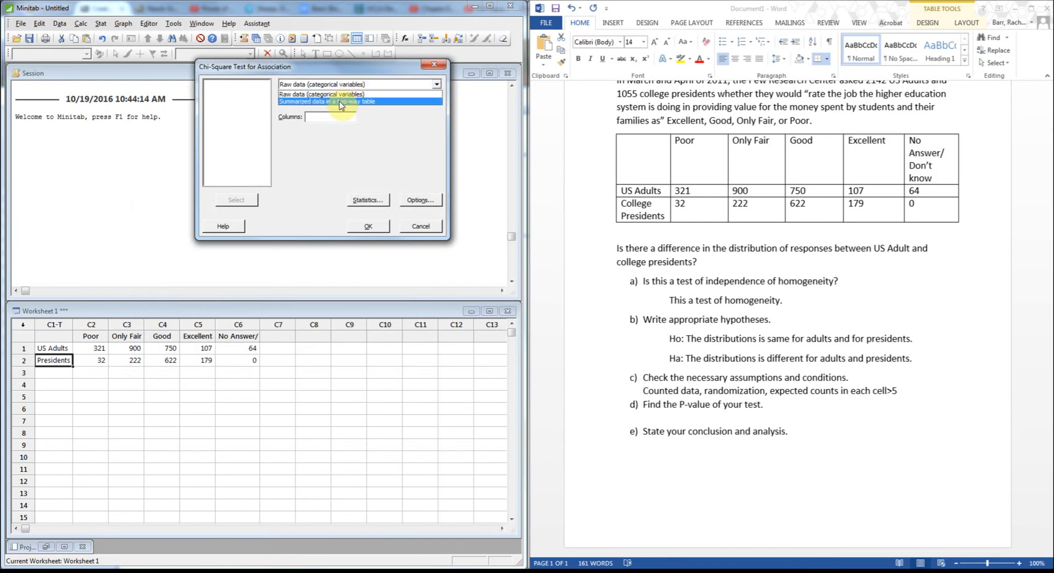
Use summarized data with Poor–No Answer columns as the table and C1 as row labels.
click(332, 102)
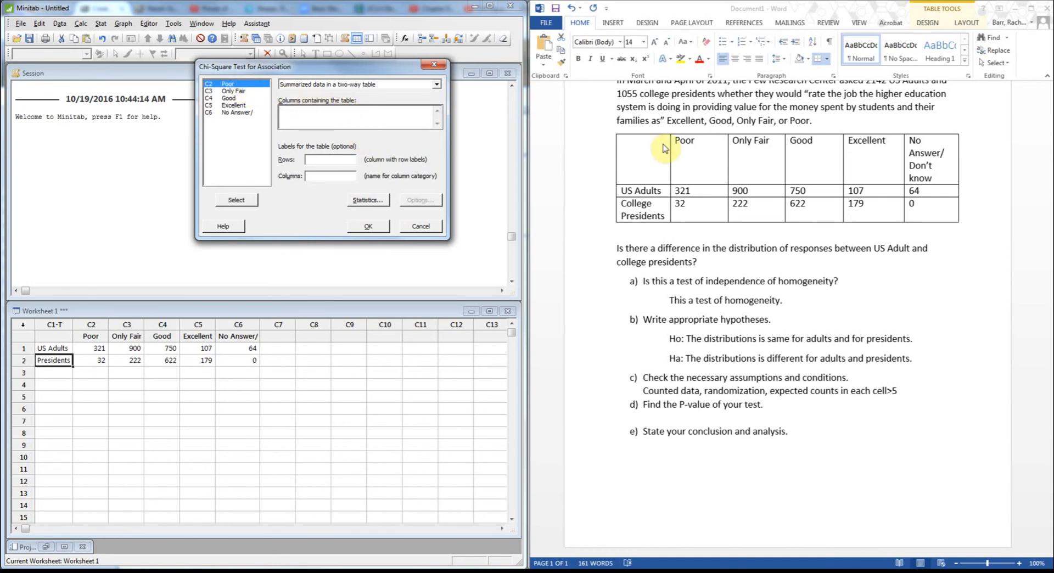
click(235, 200)
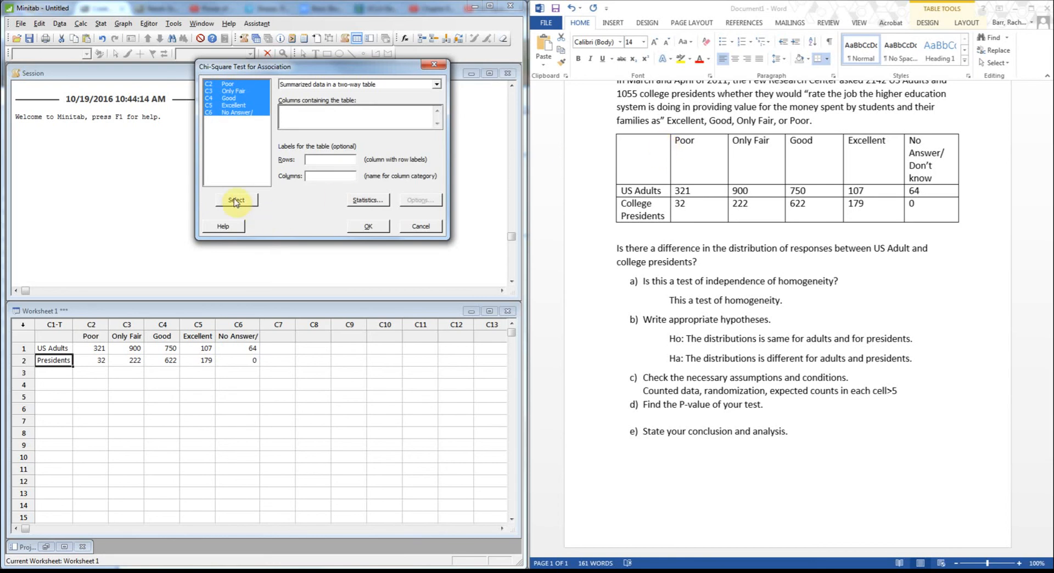
click(236, 200)
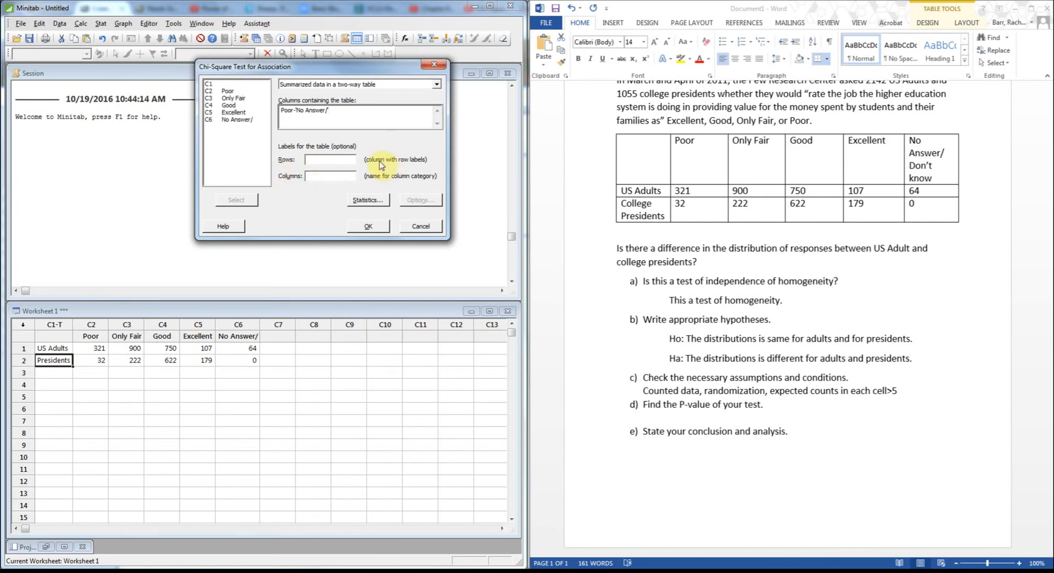
mouse_move(319, 187)
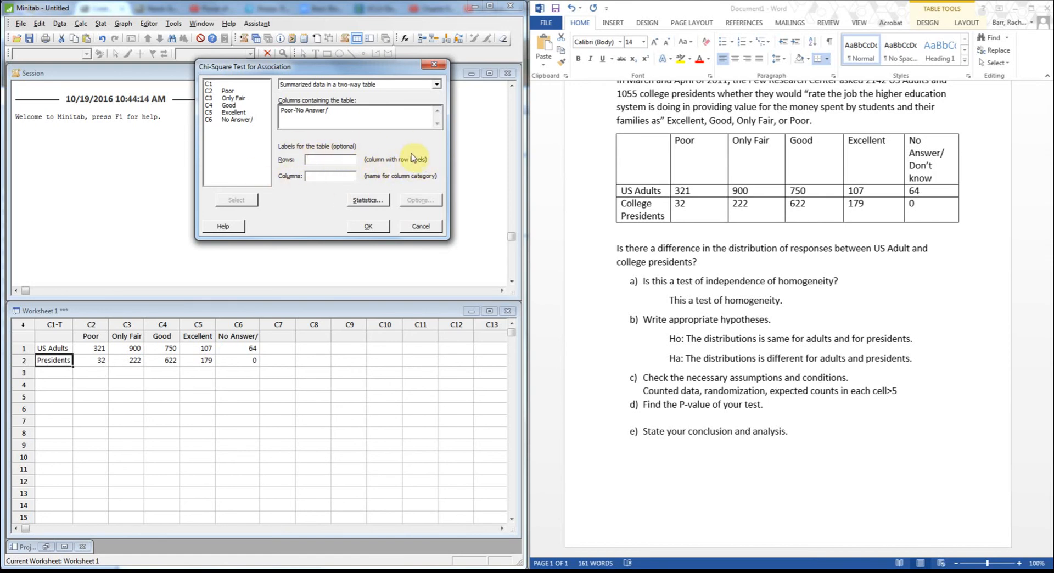
click(226, 84)
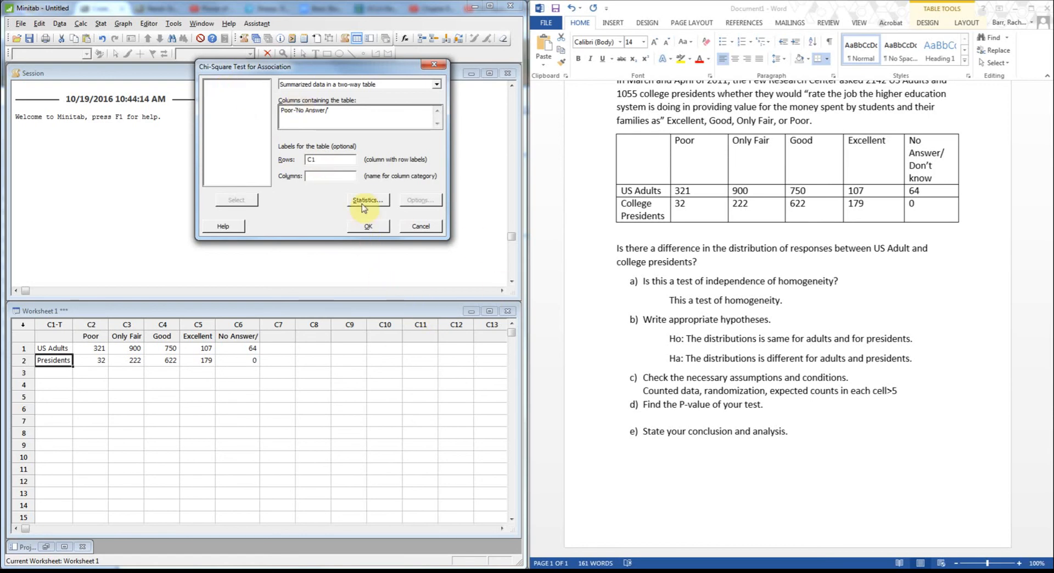
click(367, 199)
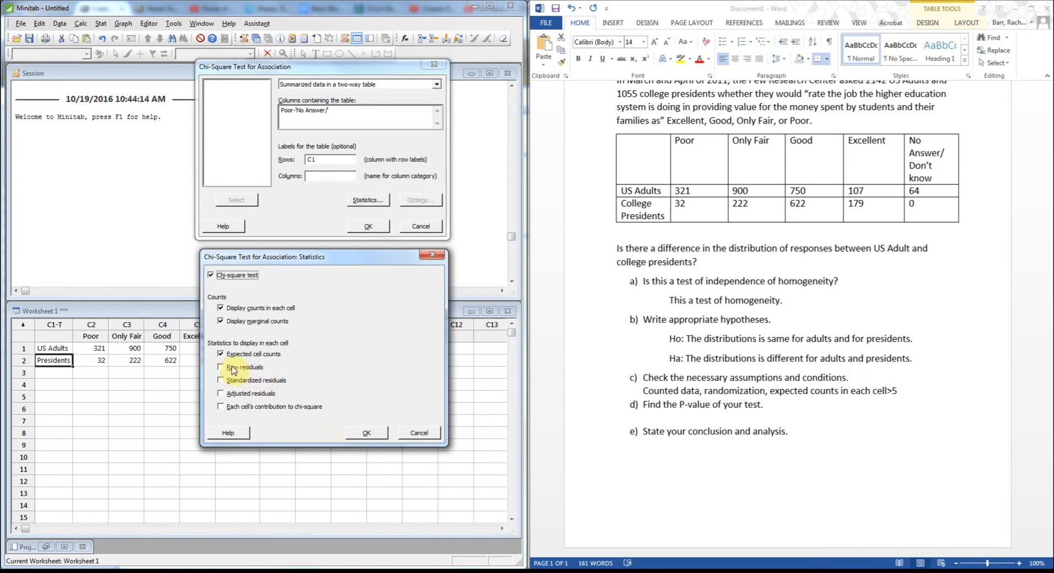
mouse_move(302, 416)
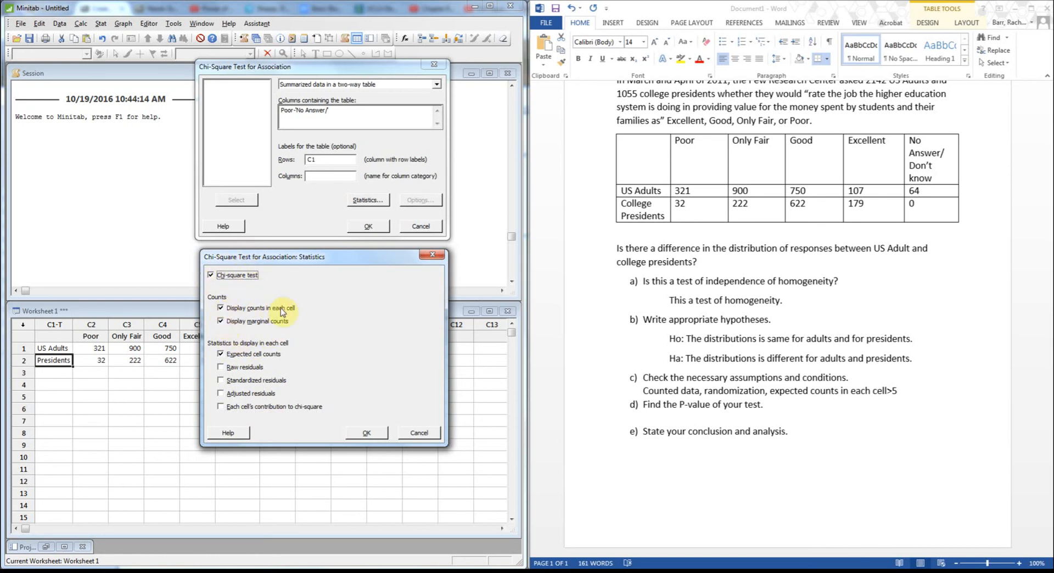
Turn off marginal counts, keep expected cell counts, and confirm the statistics options.
click(219, 321)
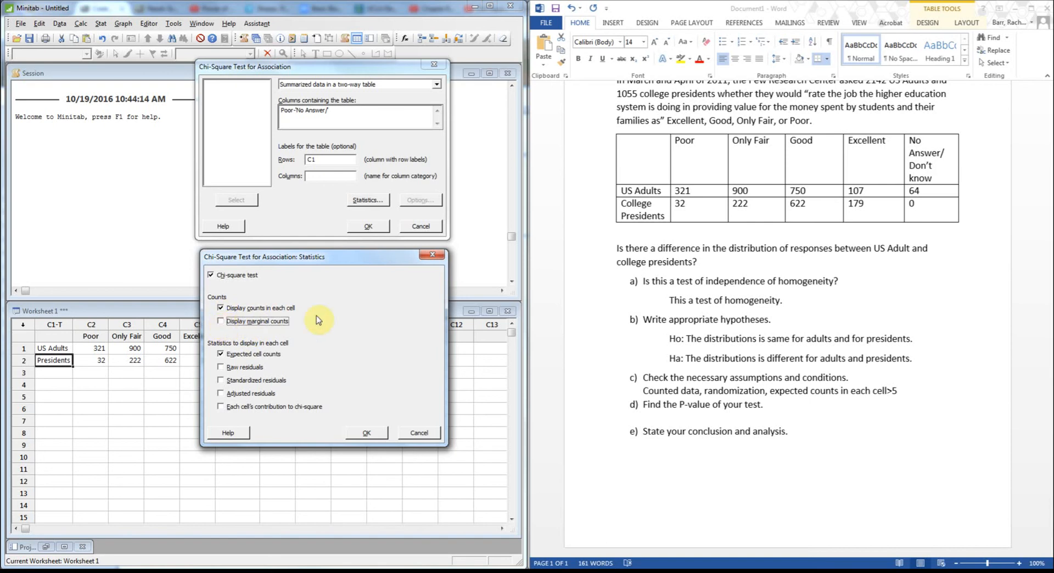
mouse_move(367, 433)
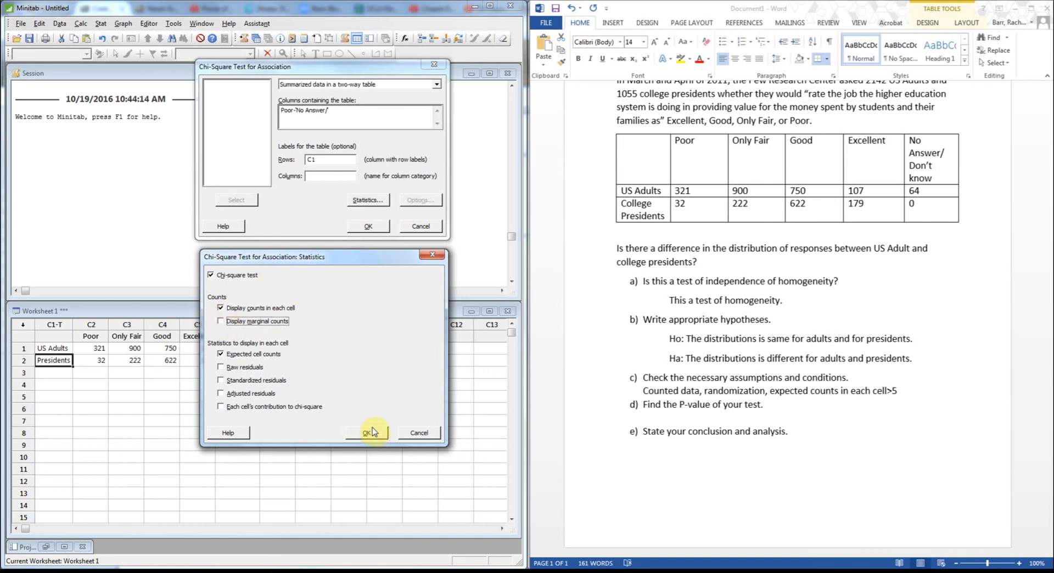
click(366, 432)
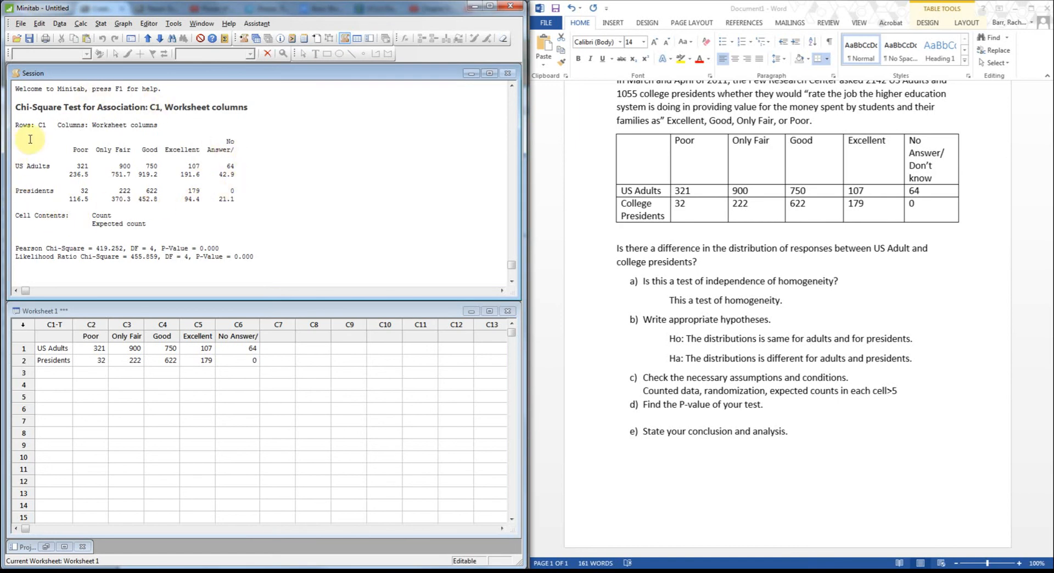
mouse_move(105, 228)
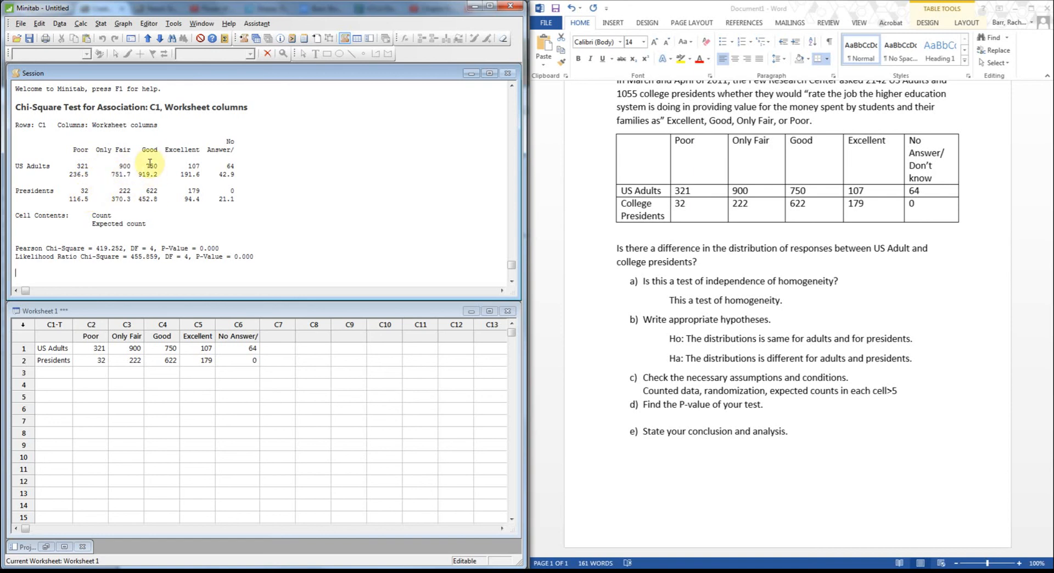
mouse_move(259, 192)
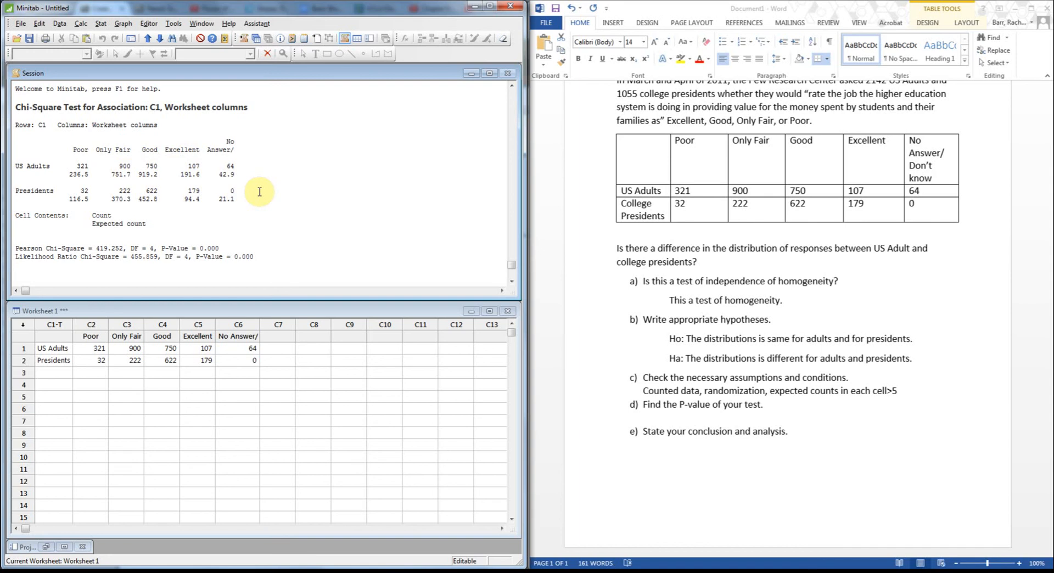
mouse_move(237, 198)
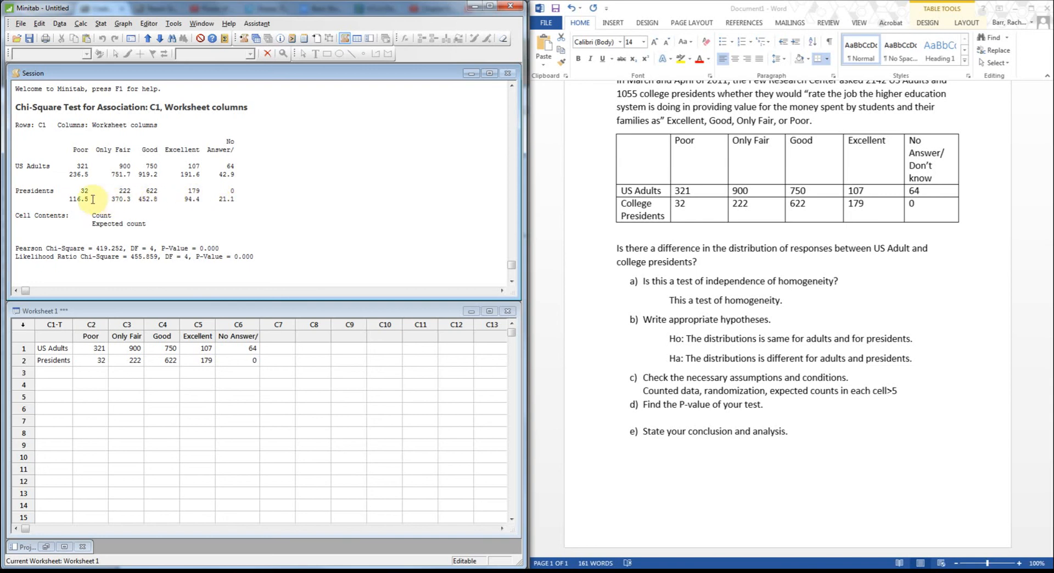
mouse_move(226, 175)
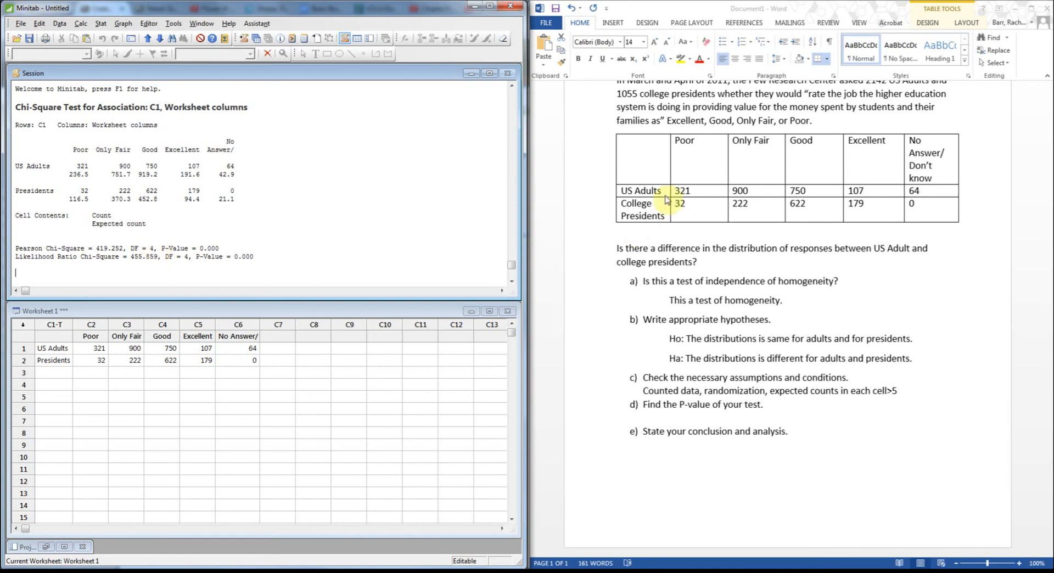
mouse_move(802, 160)
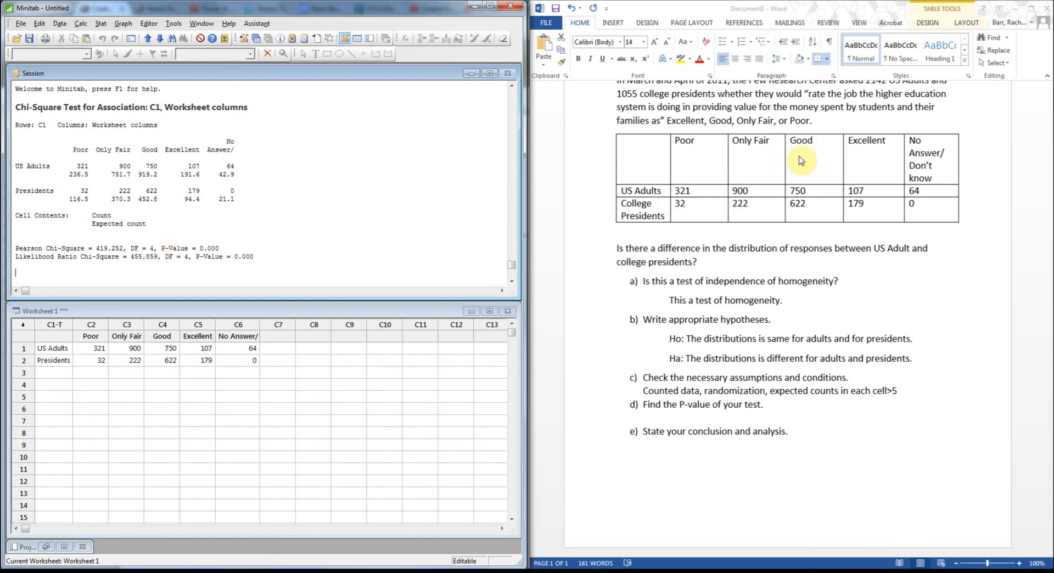
mouse_move(960, 115)
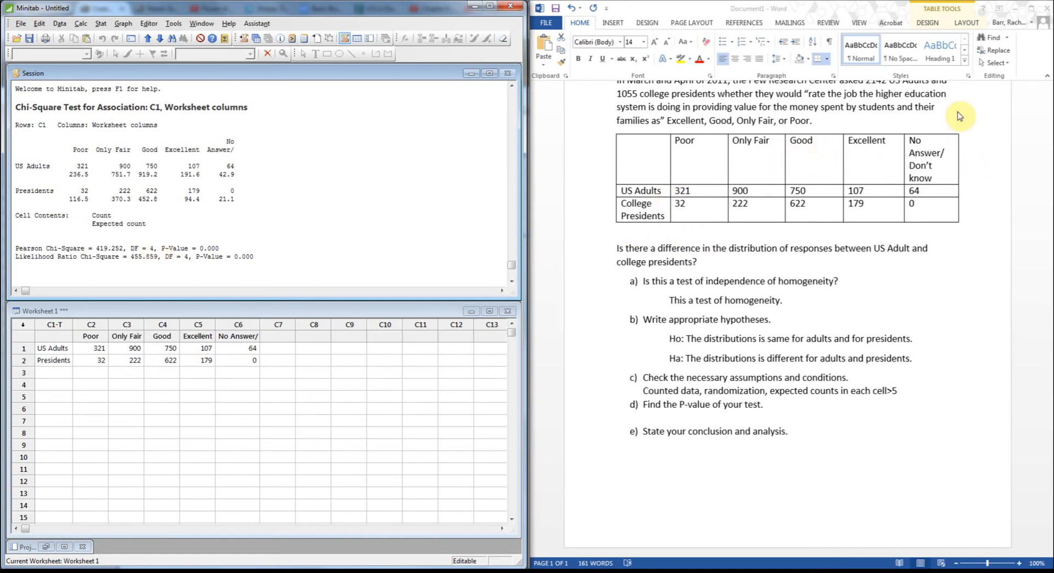
mouse_move(871, 228)
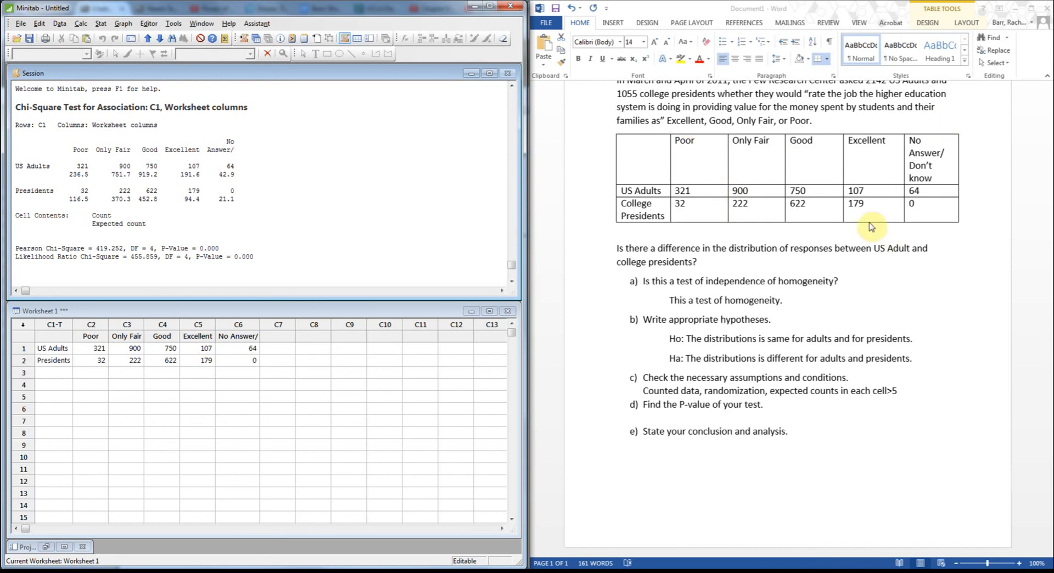
mouse_move(881, 145)
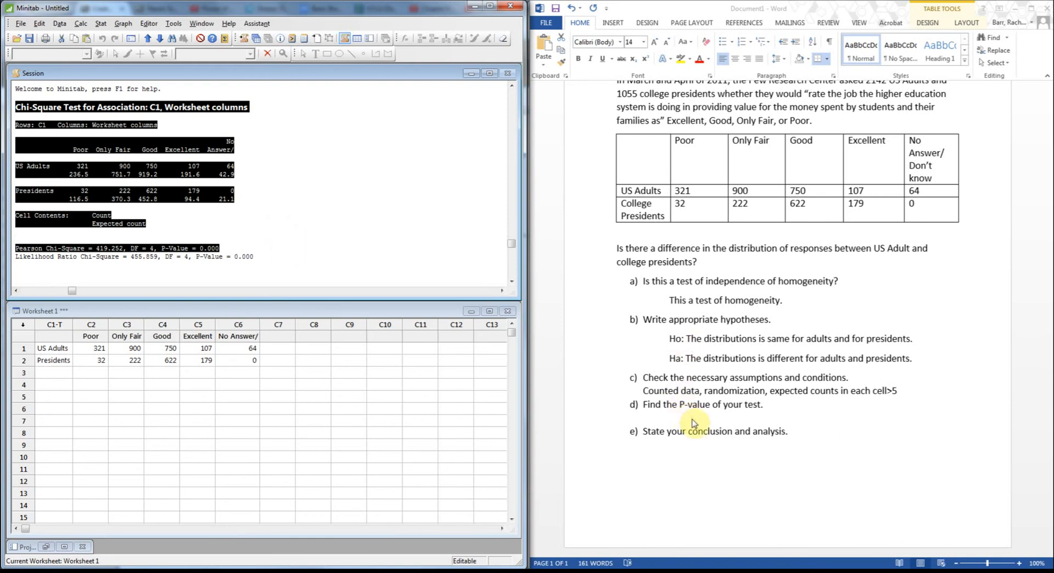
Paste the Minitab chi-square output below question d, keeping source formatting.
right_click(679, 422)
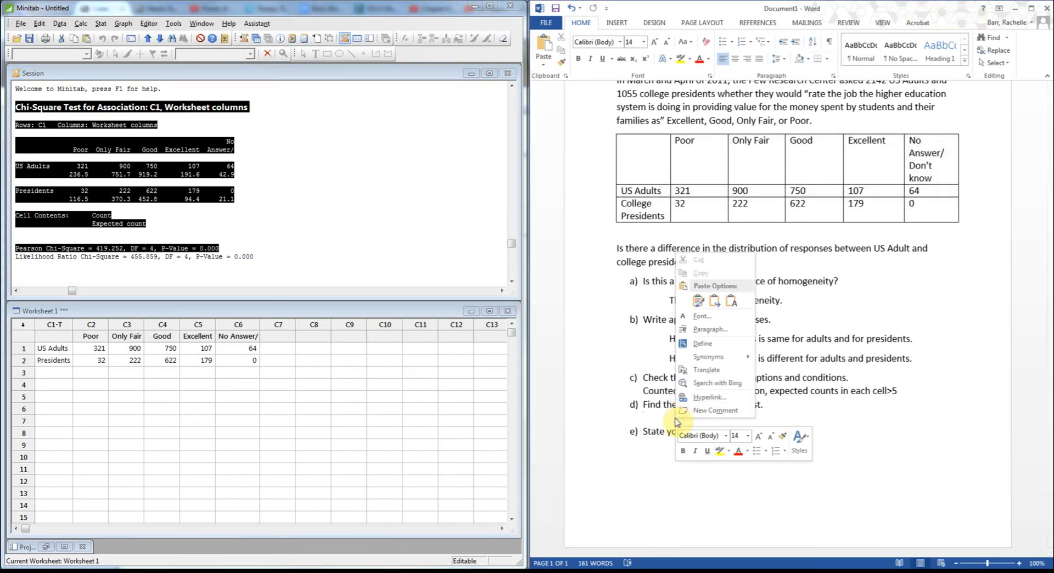
click(733, 301)
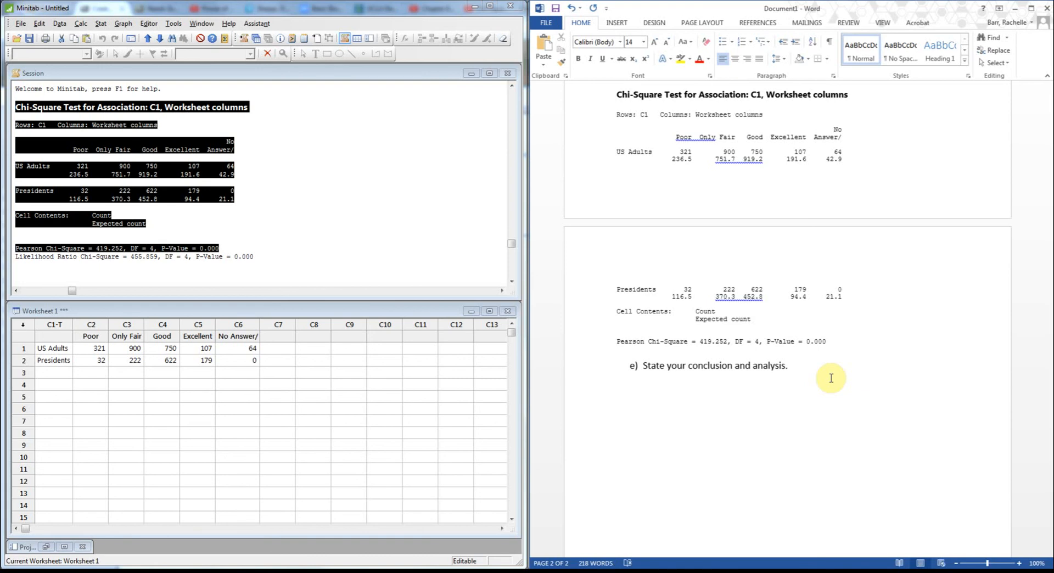
Answer e with 'There is strong evidence that the distributions differ.'.
text(There is)
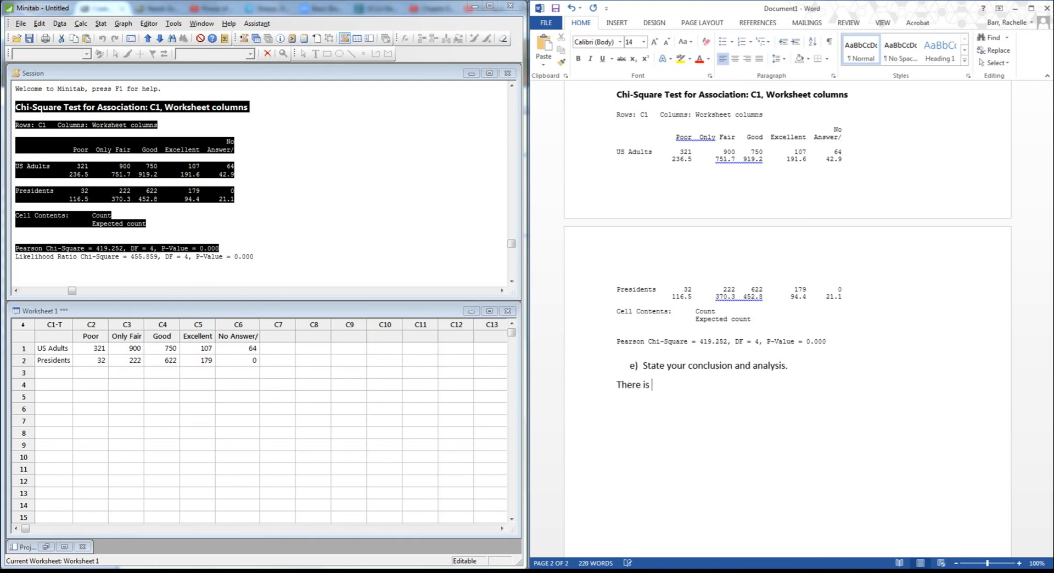
text(stron)
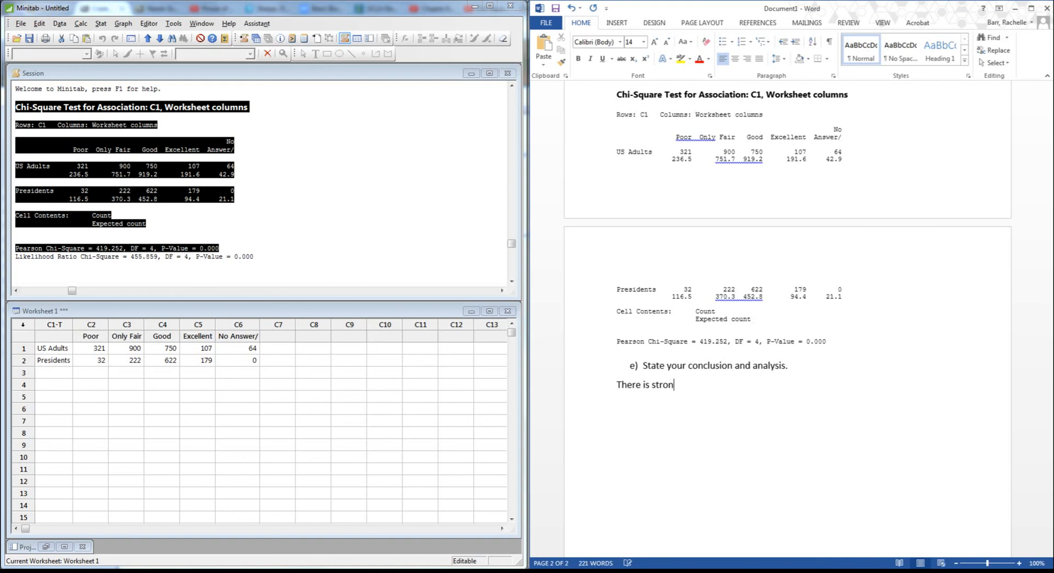
text(g eviden)
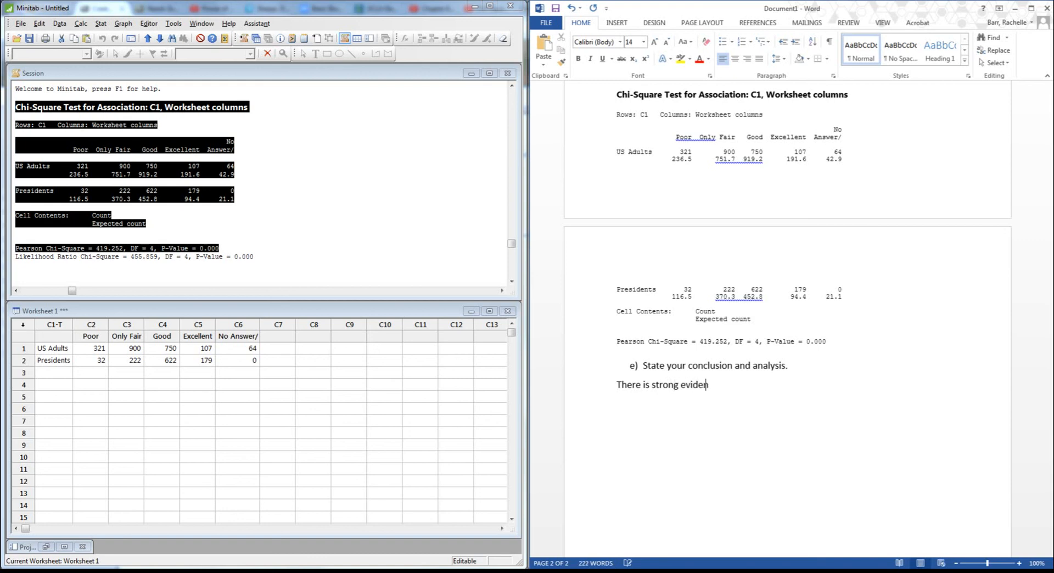
text(ce that)
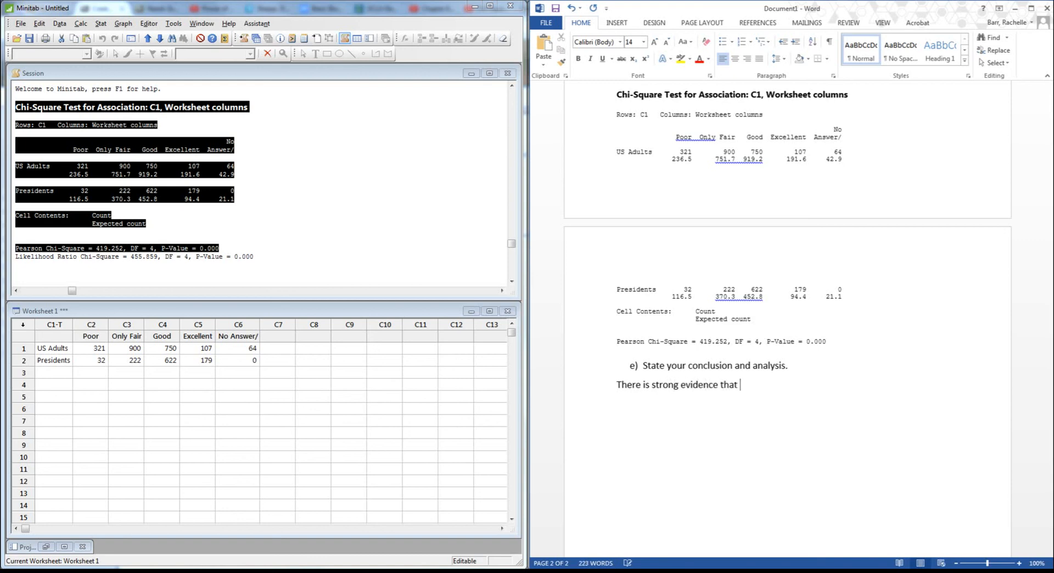
text(the)
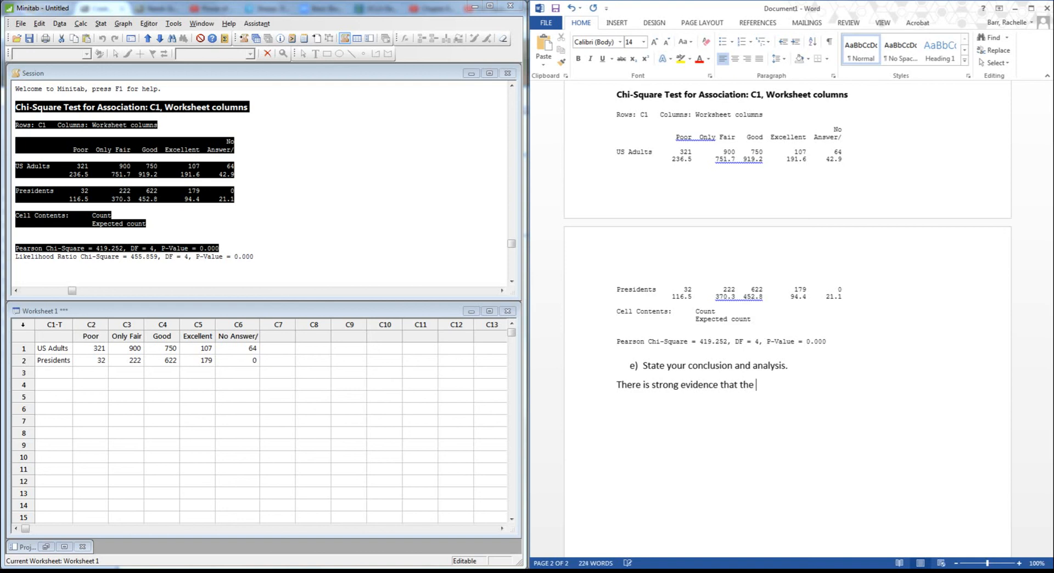
text(distributions differe)
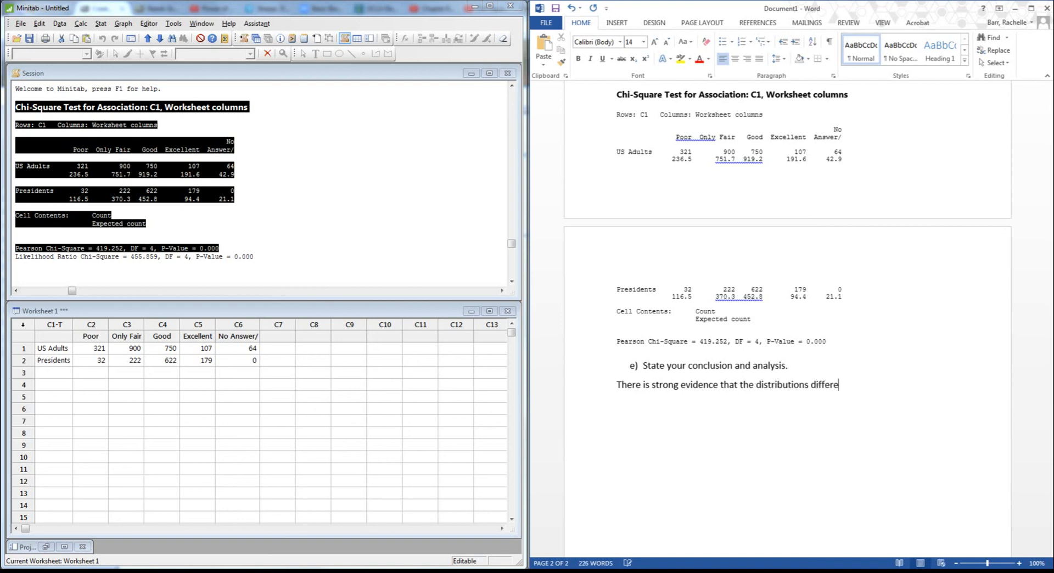
text(.)
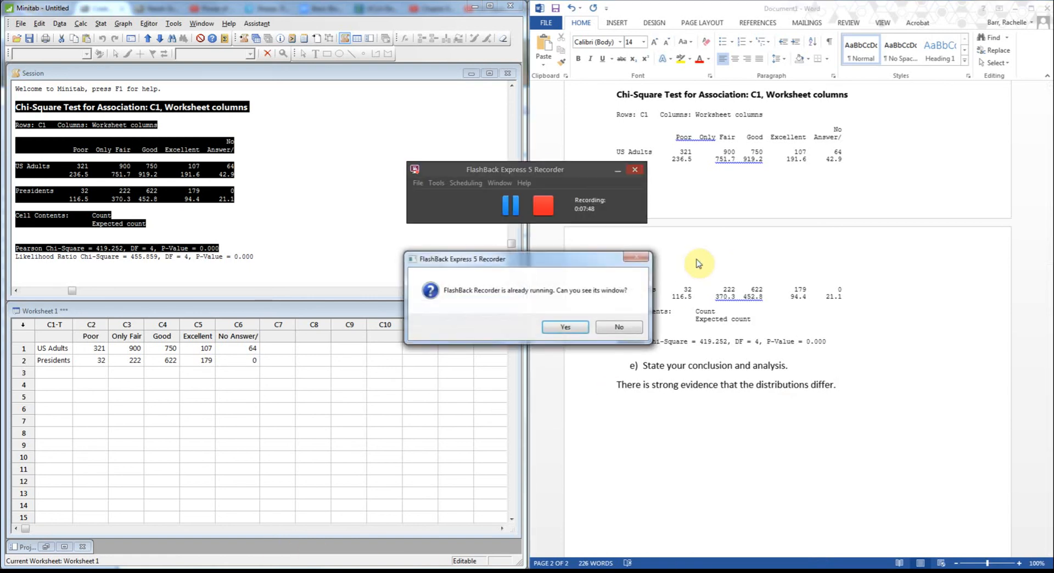
Confirm Yes in the 'FlashBack Recorder is already running' message box.
click(561, 327)
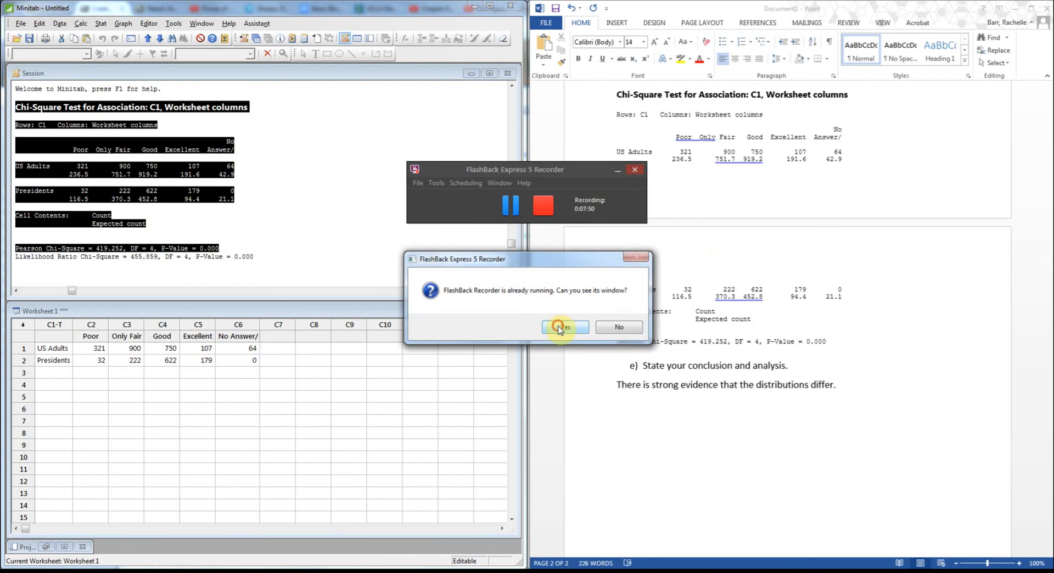